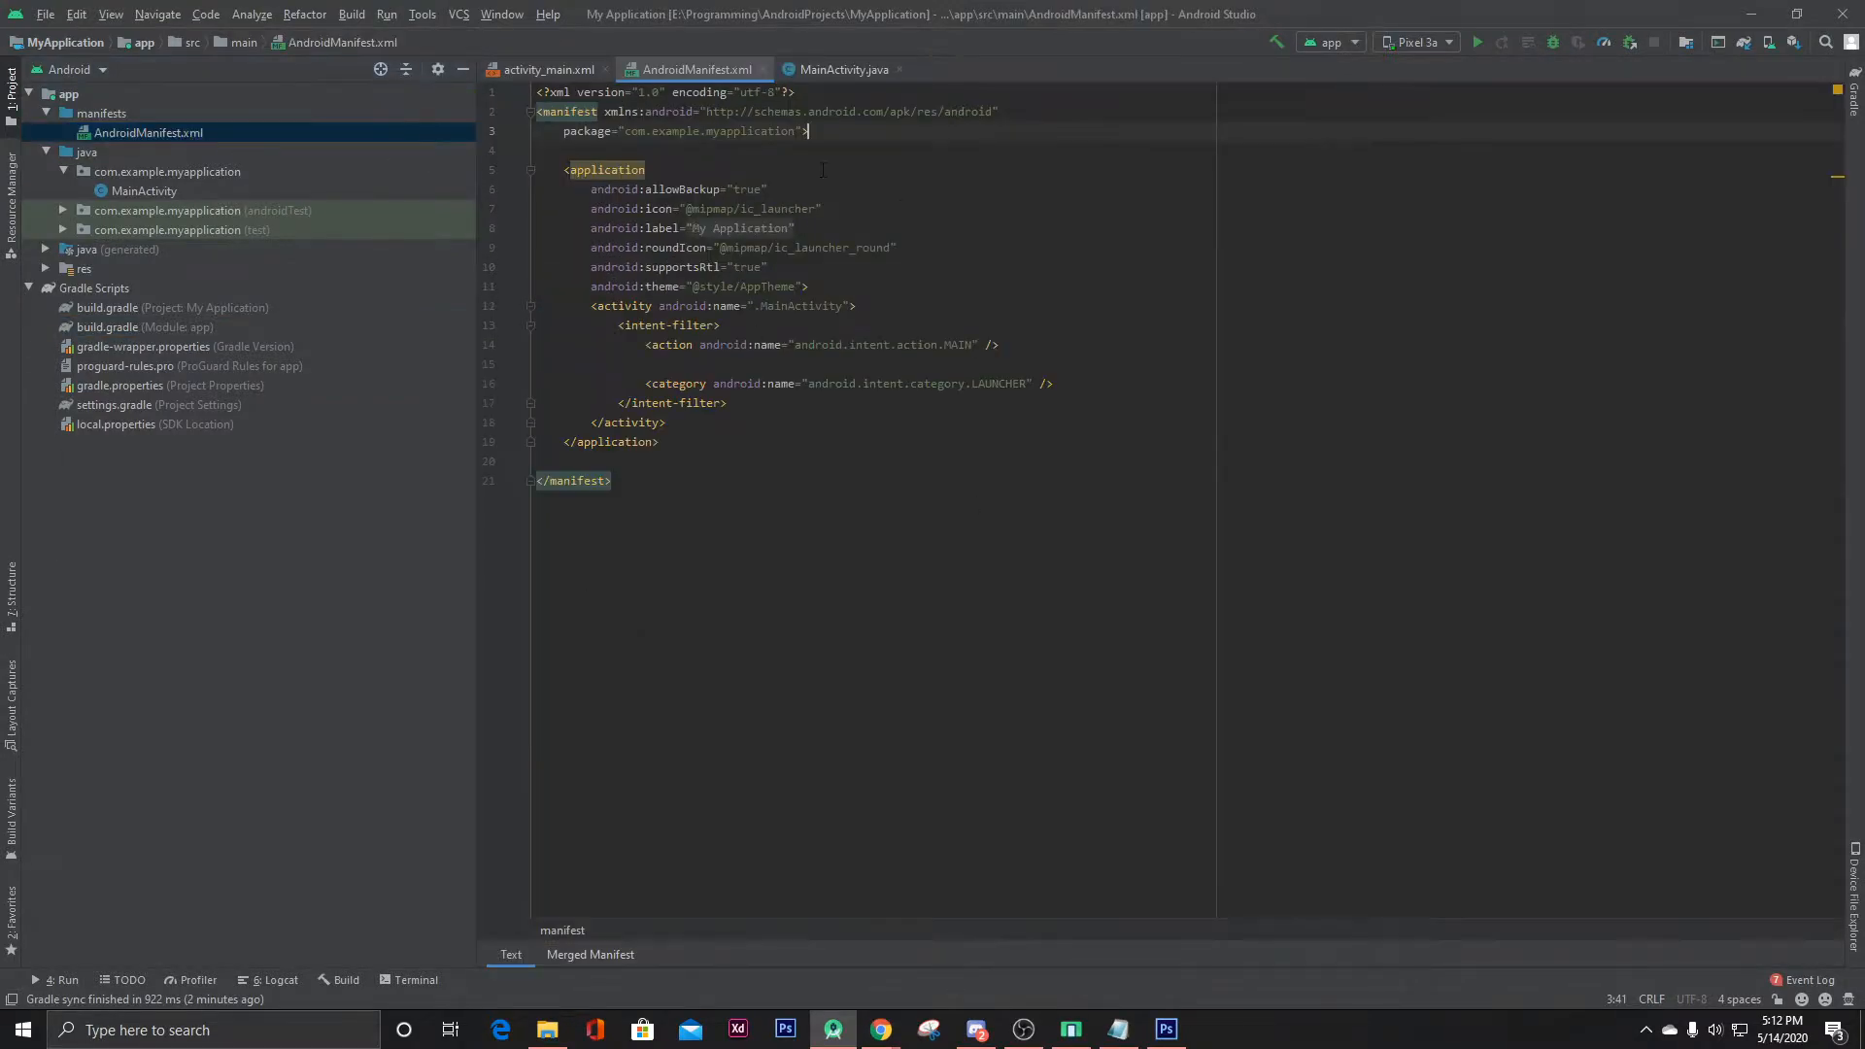
Add a uses-permission element for android.permission.CAMERA above <application> in AndroidManifest.xml.
type("<uses-permission android:name=\"")
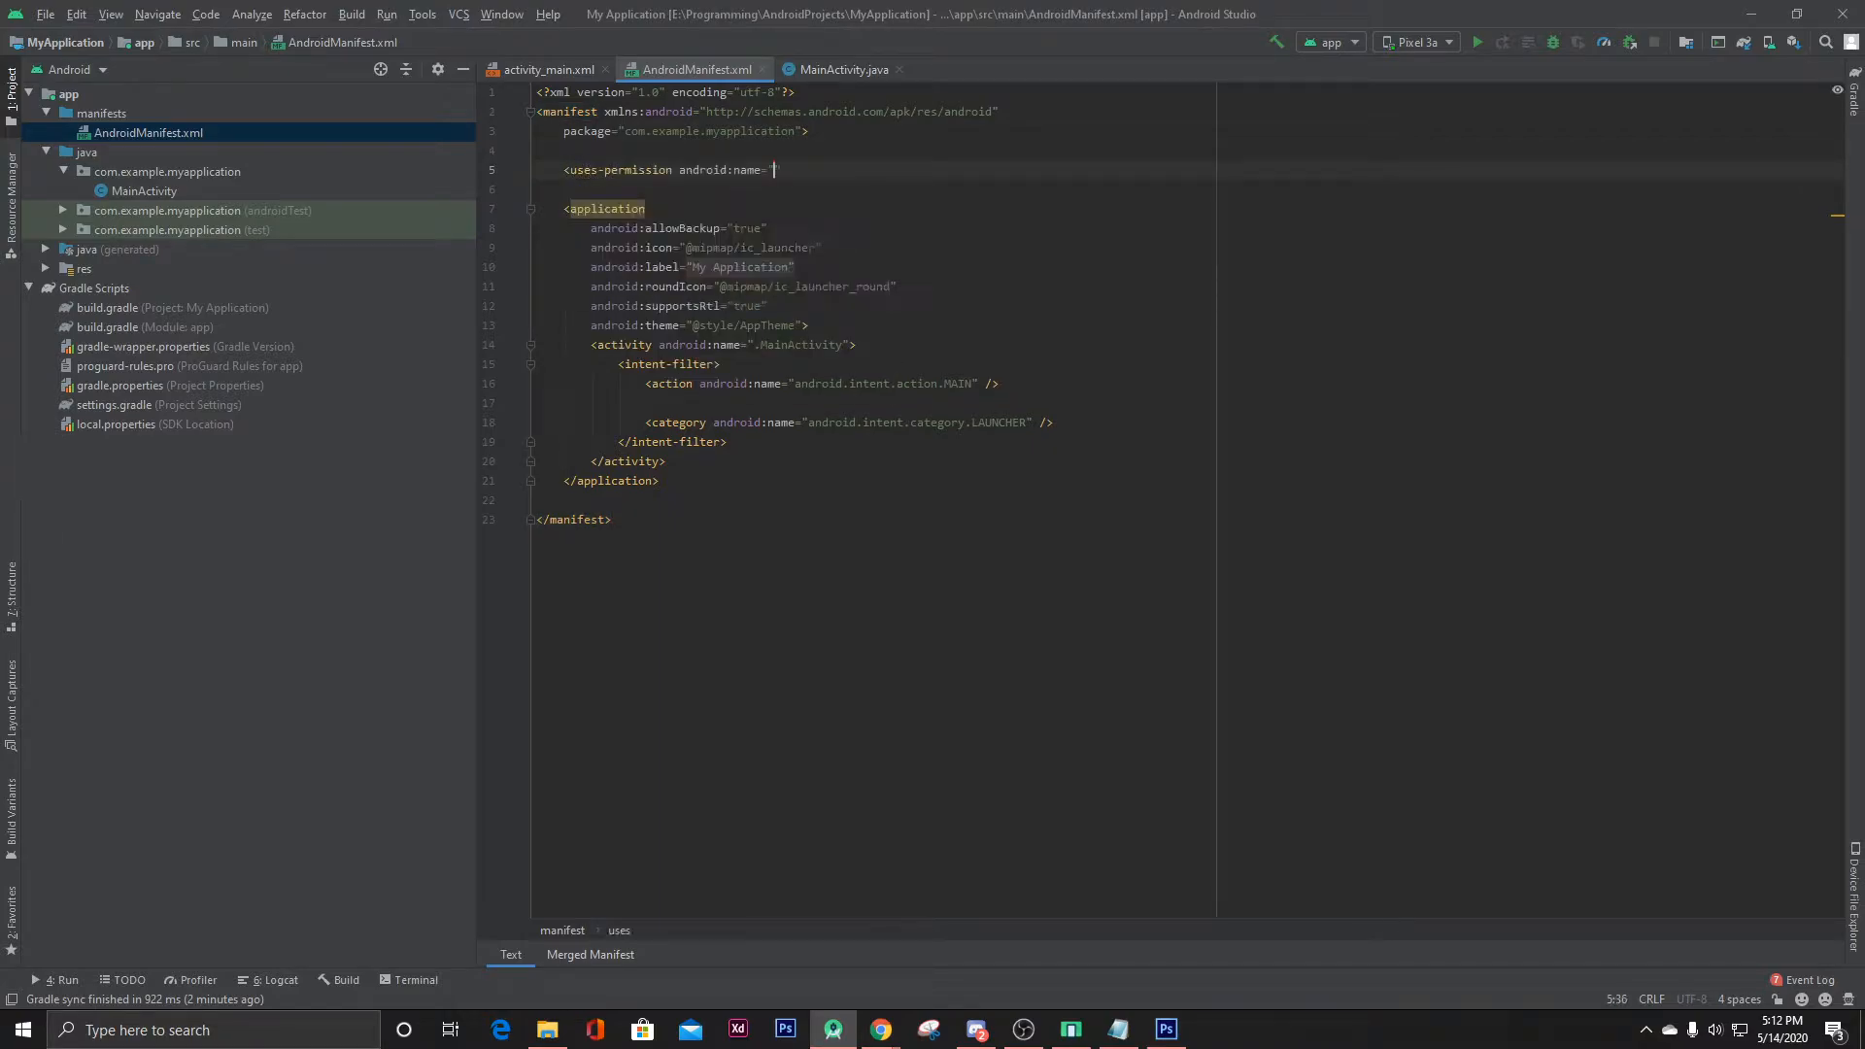
type("android.permission.CAMERA")
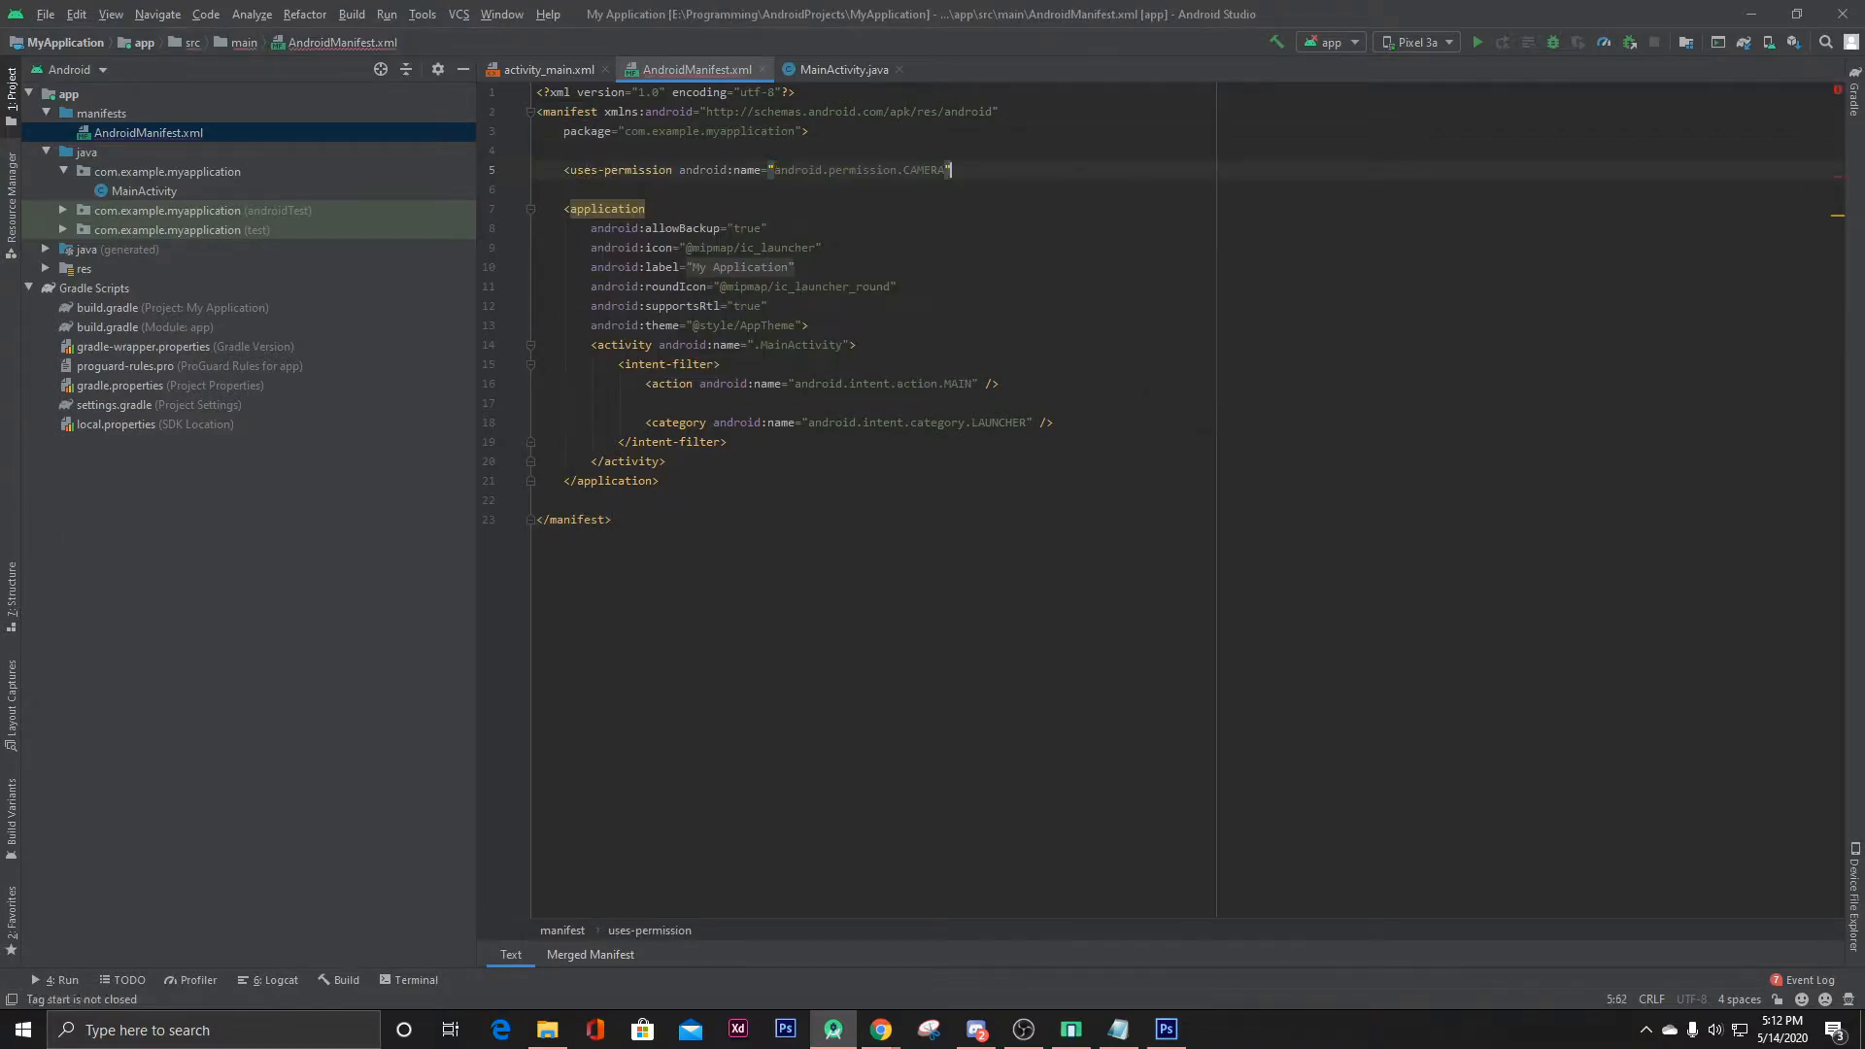
type(">")
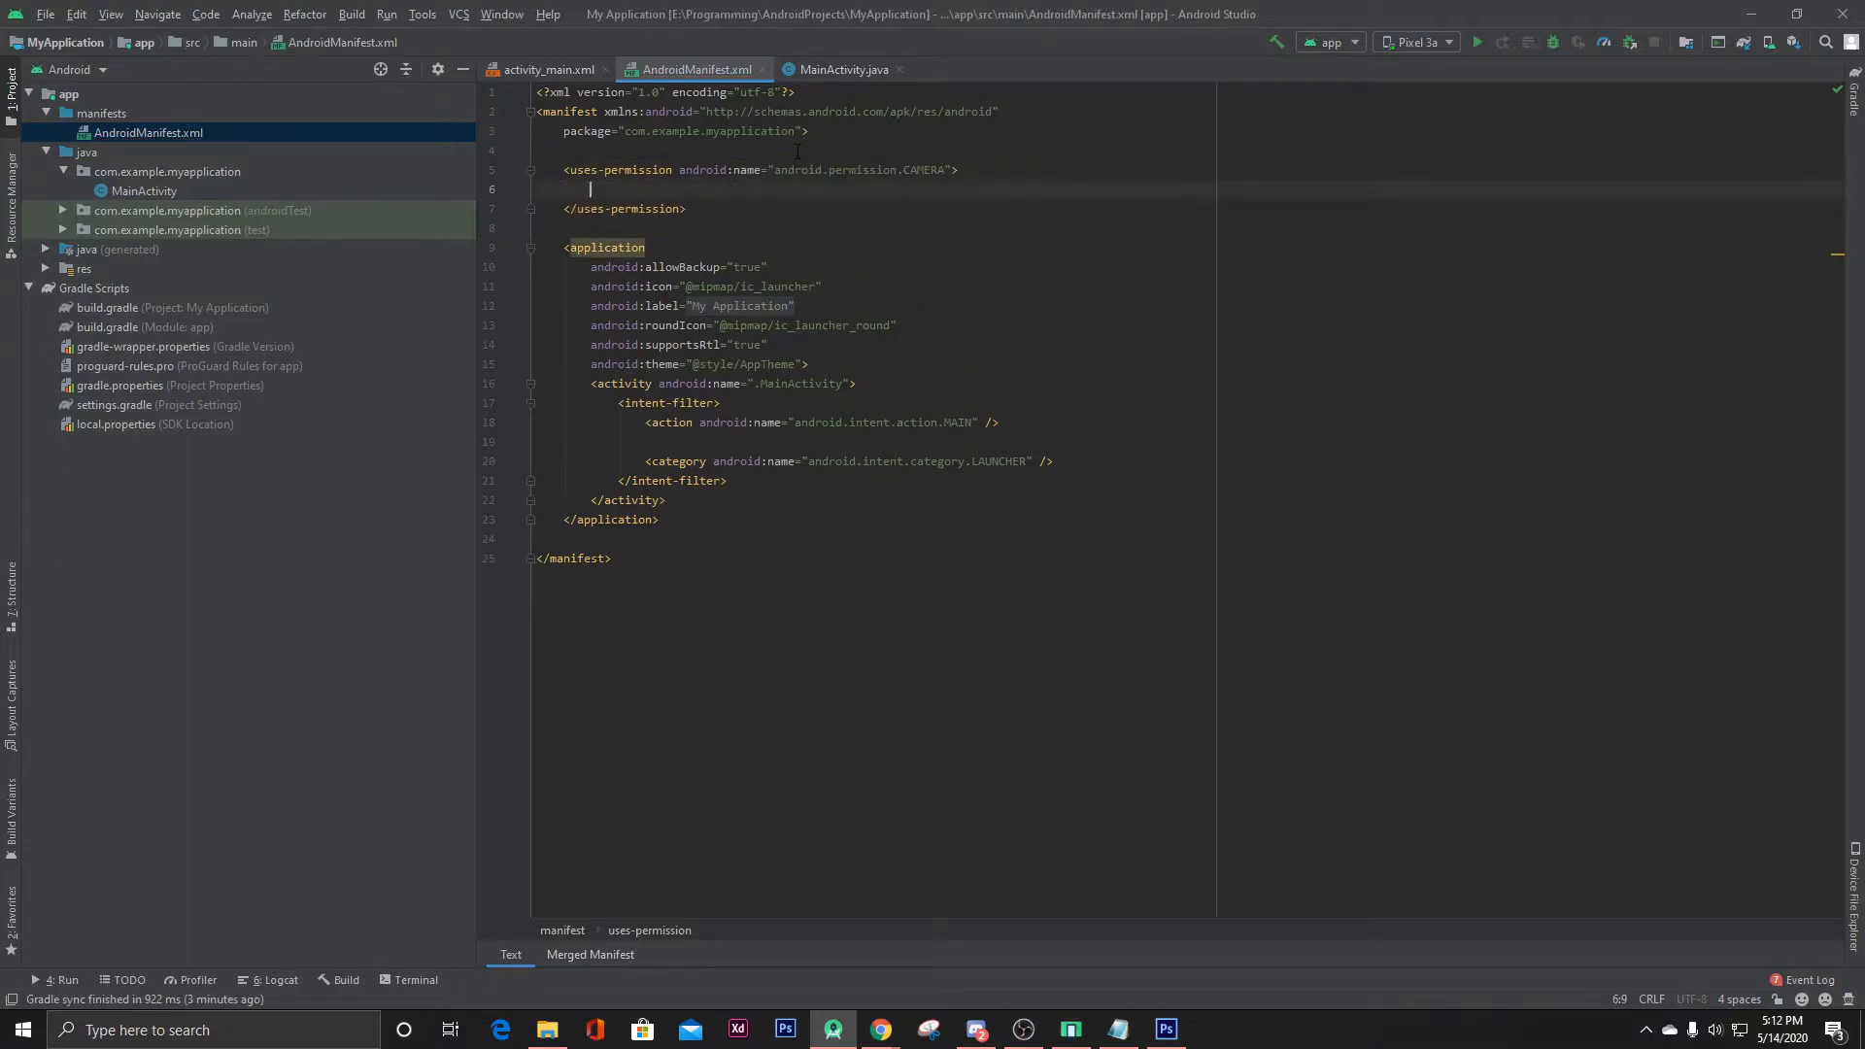
mouse_move(845, 70)
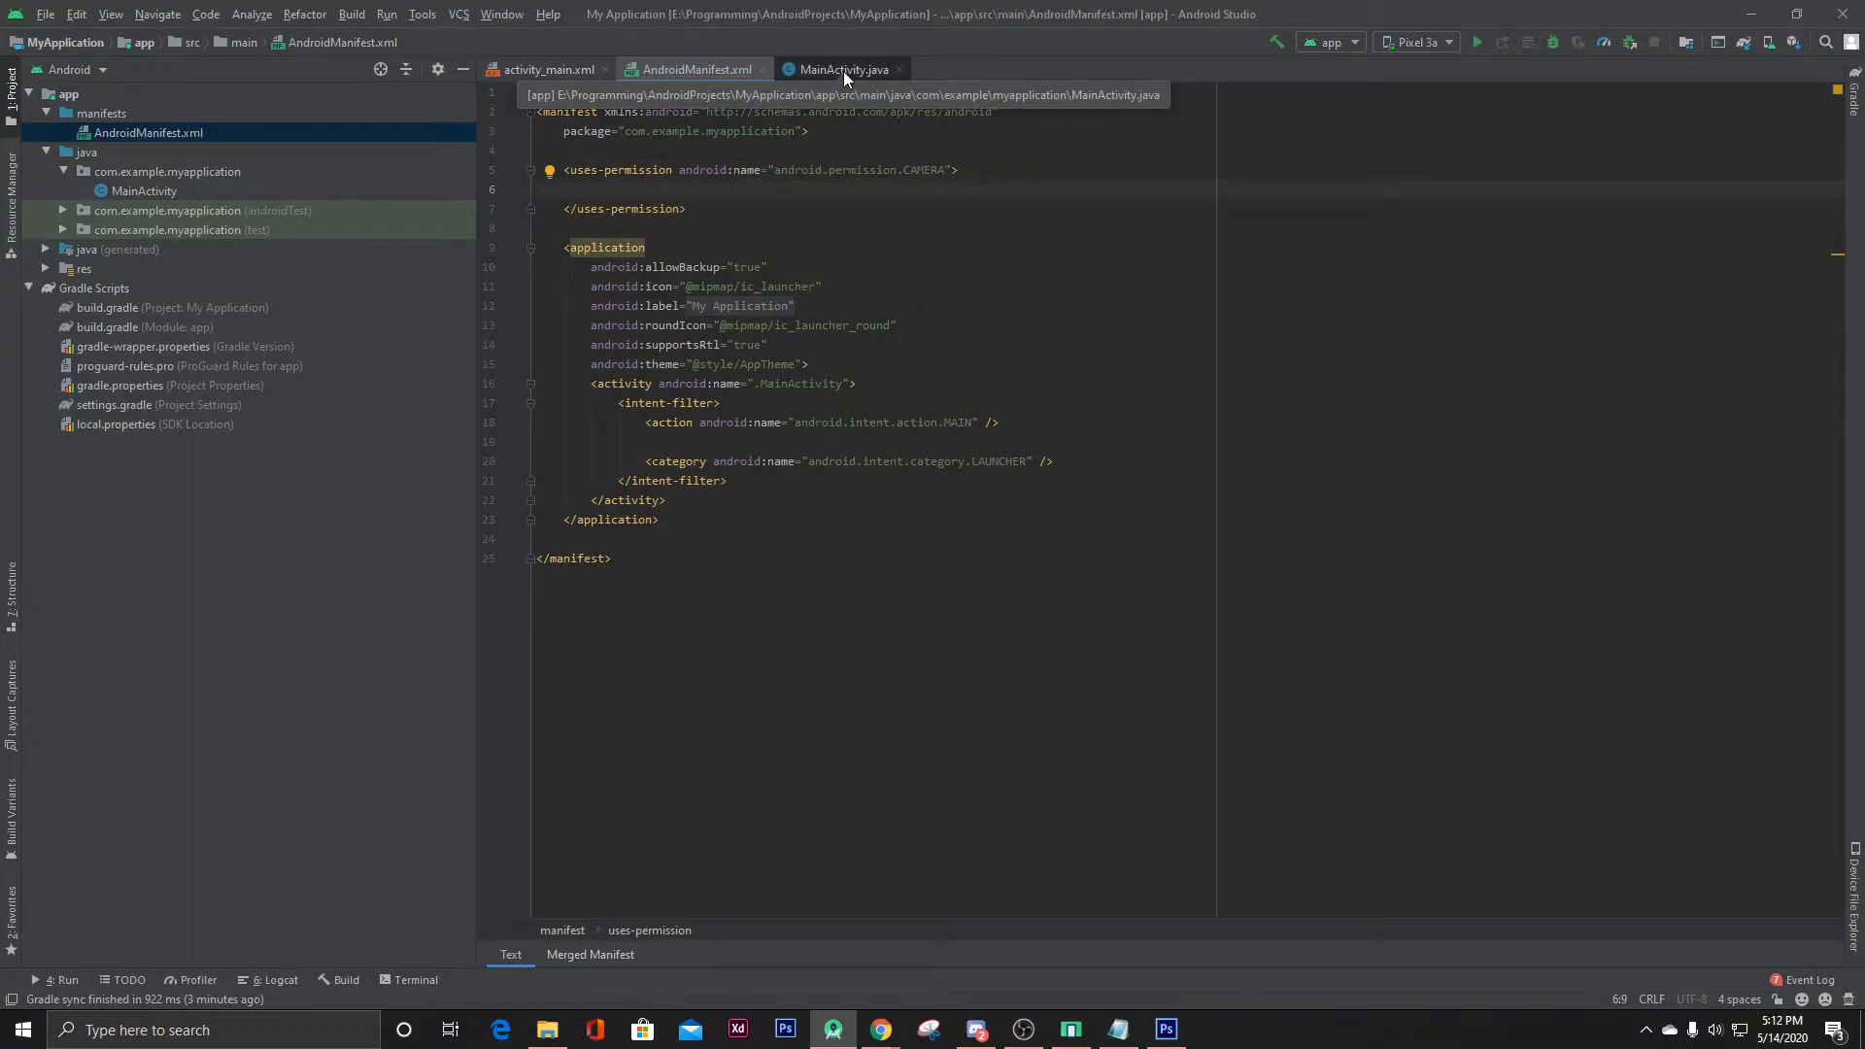
Add implementation 'com.karumi:dexter:6.1.2' to the app module's build.gradle dependencies and sync.
left_click(844, 70)
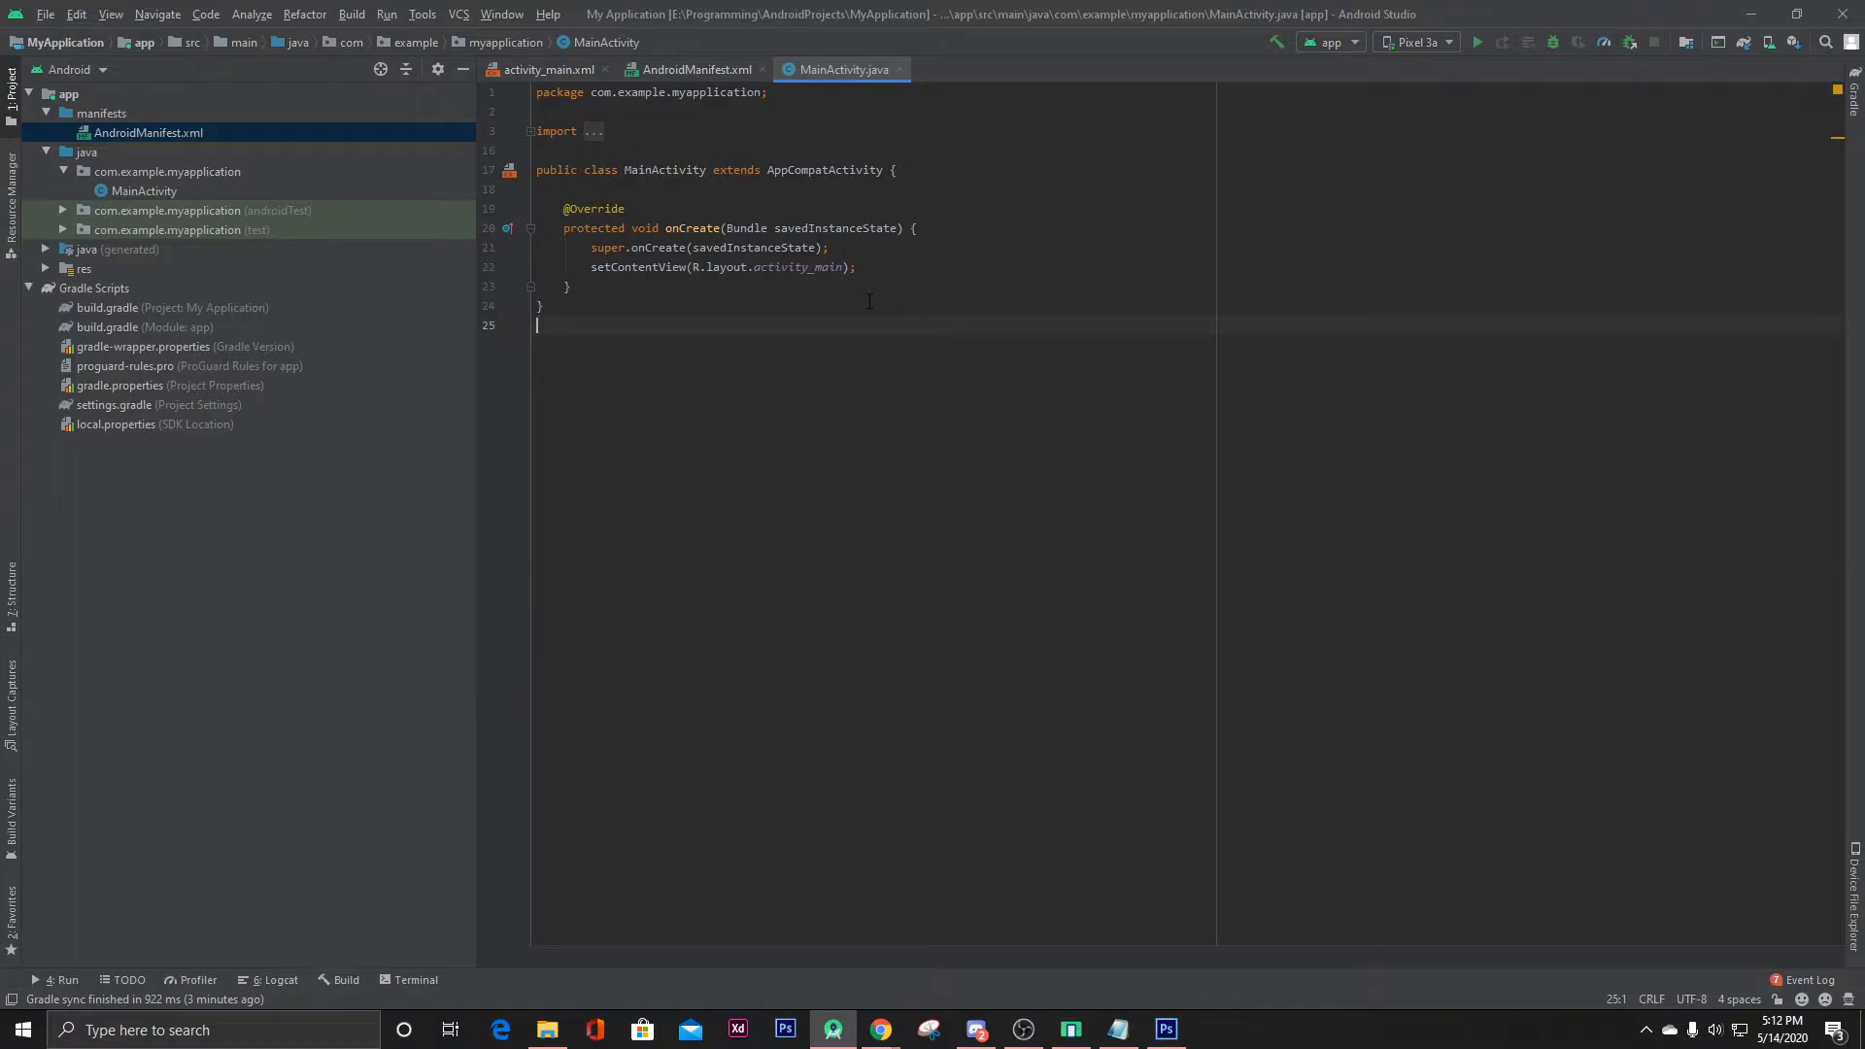
left_click(1115, 1030)
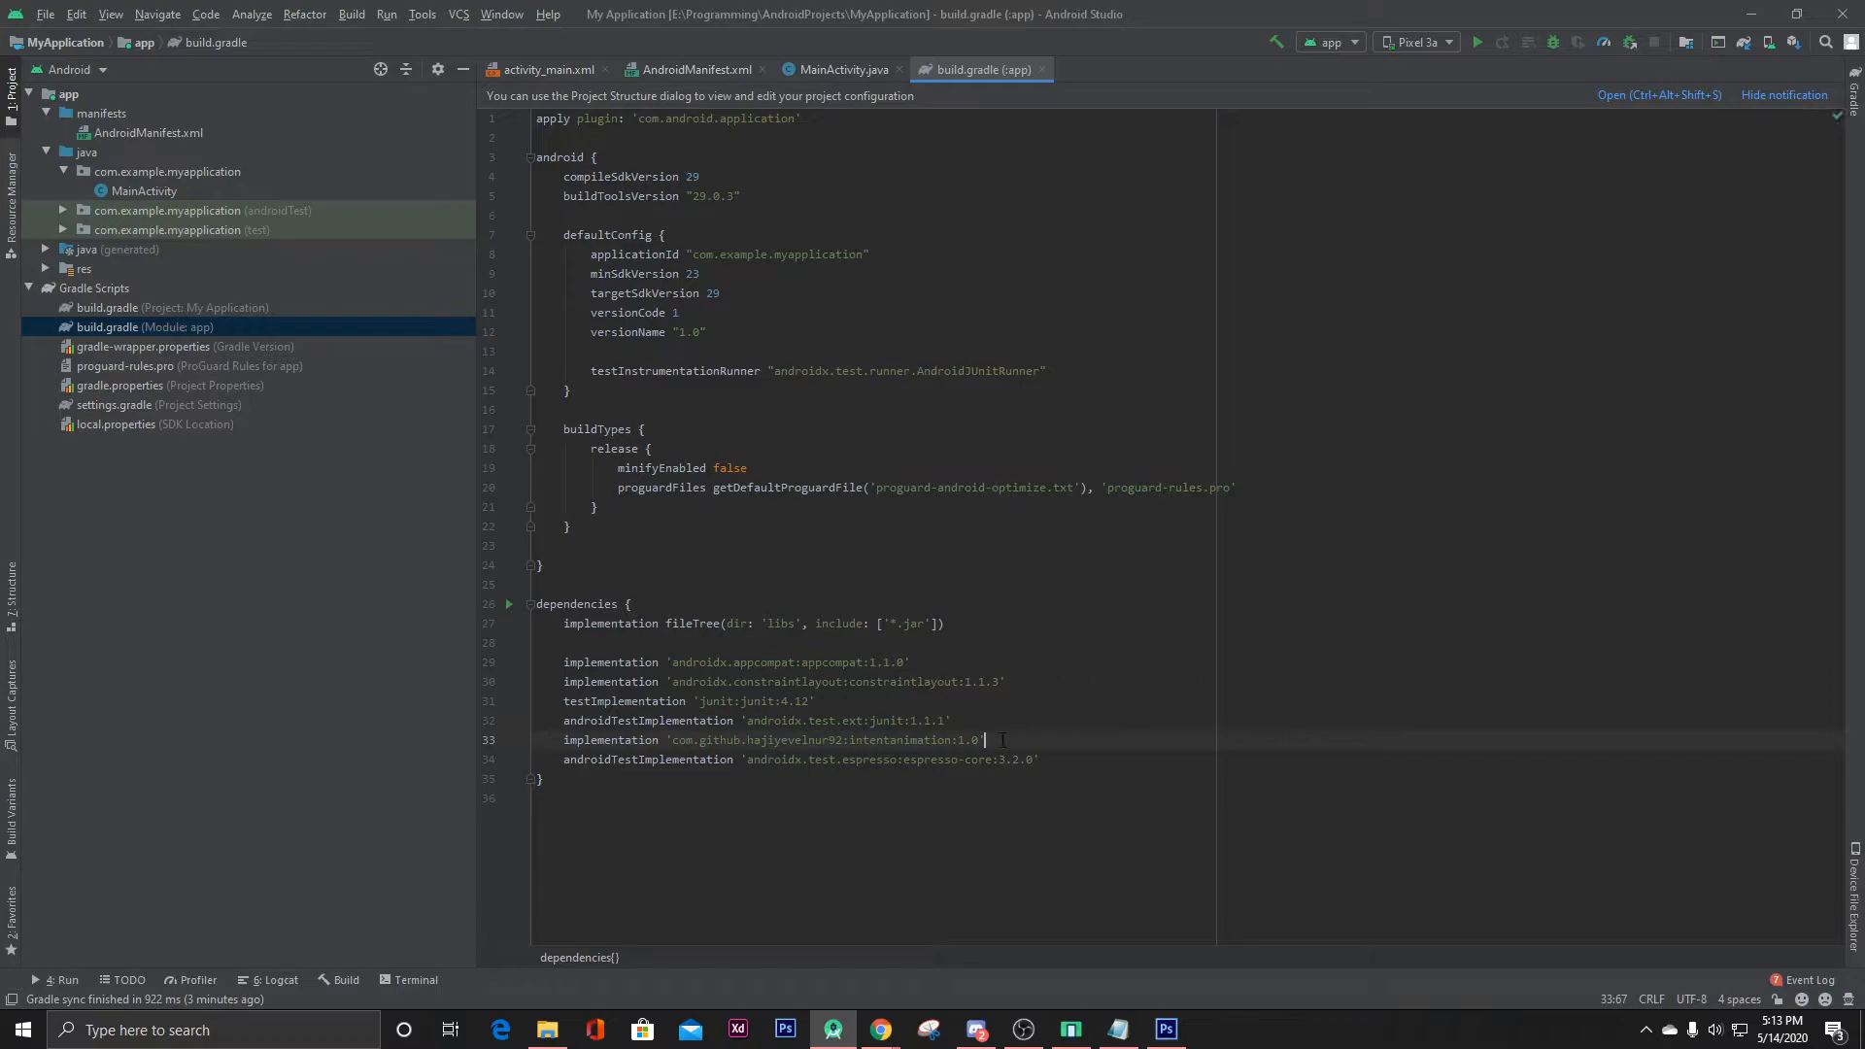
type("implementation 'com.karumi:dexter:6.1.2'")
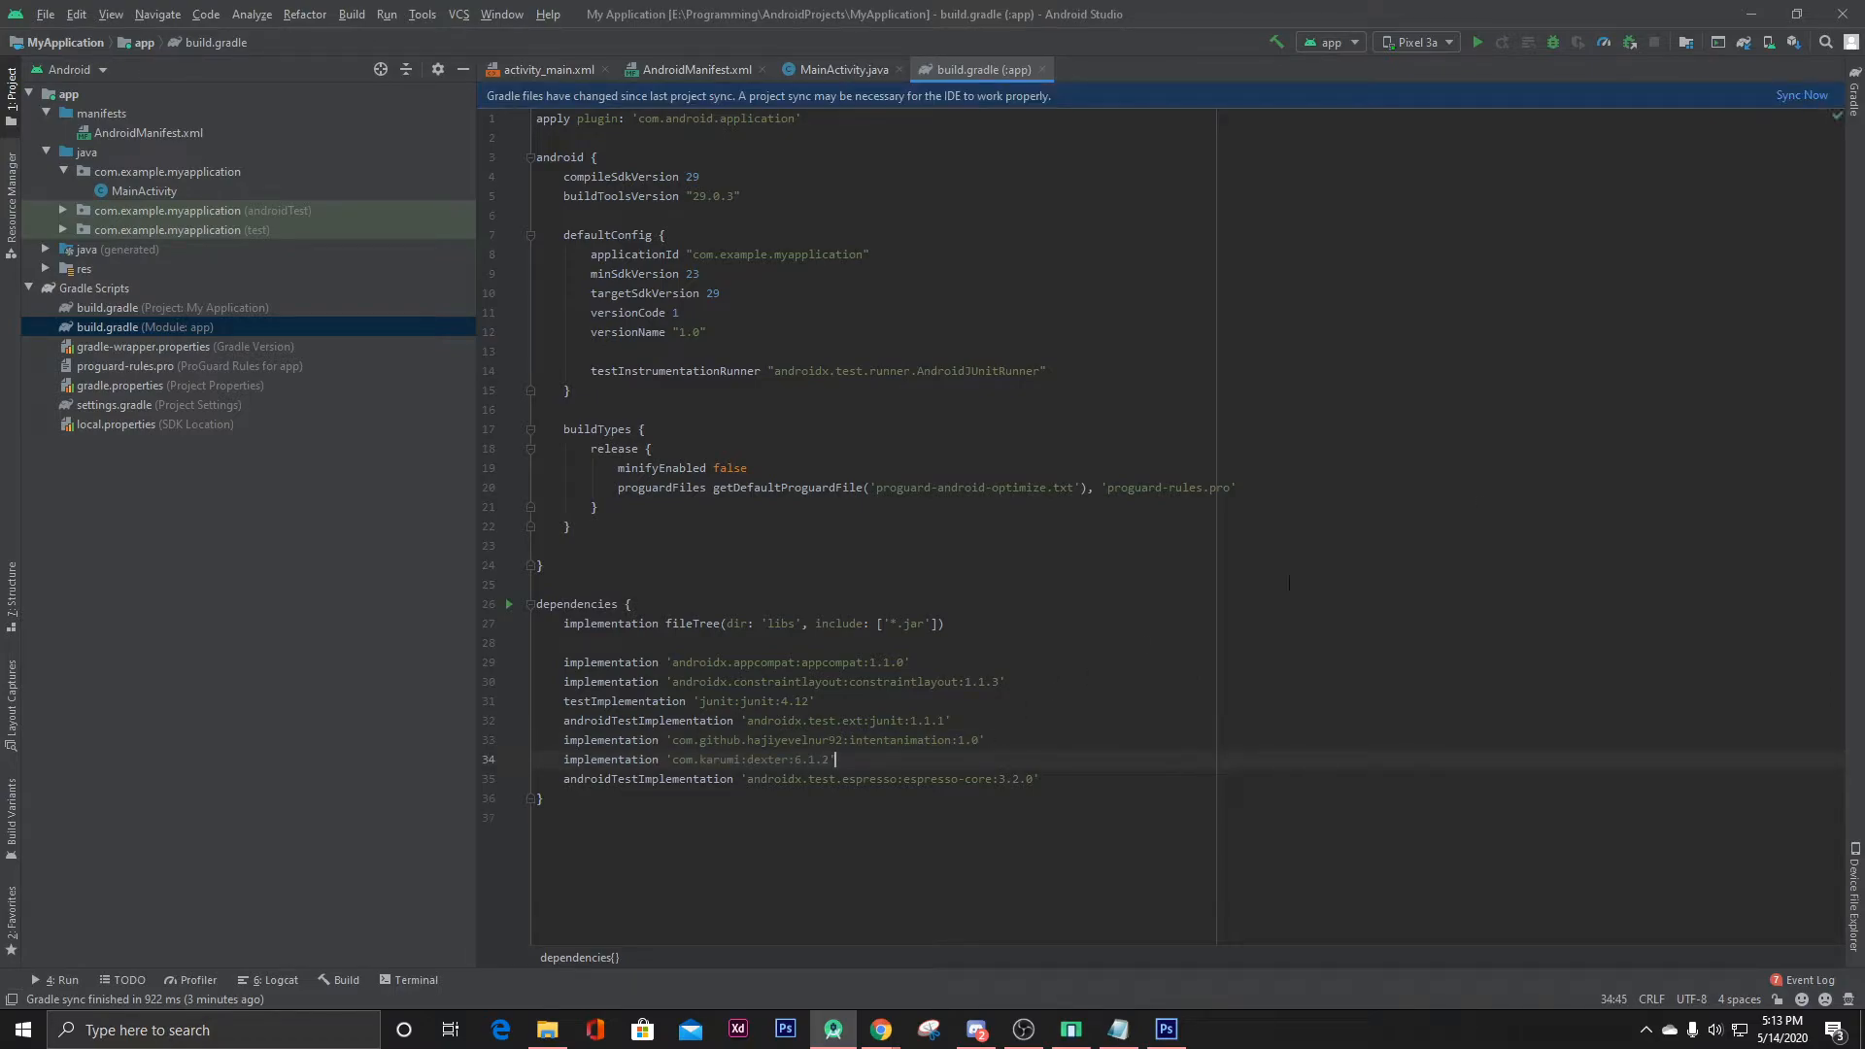
left_click(1801, 95)
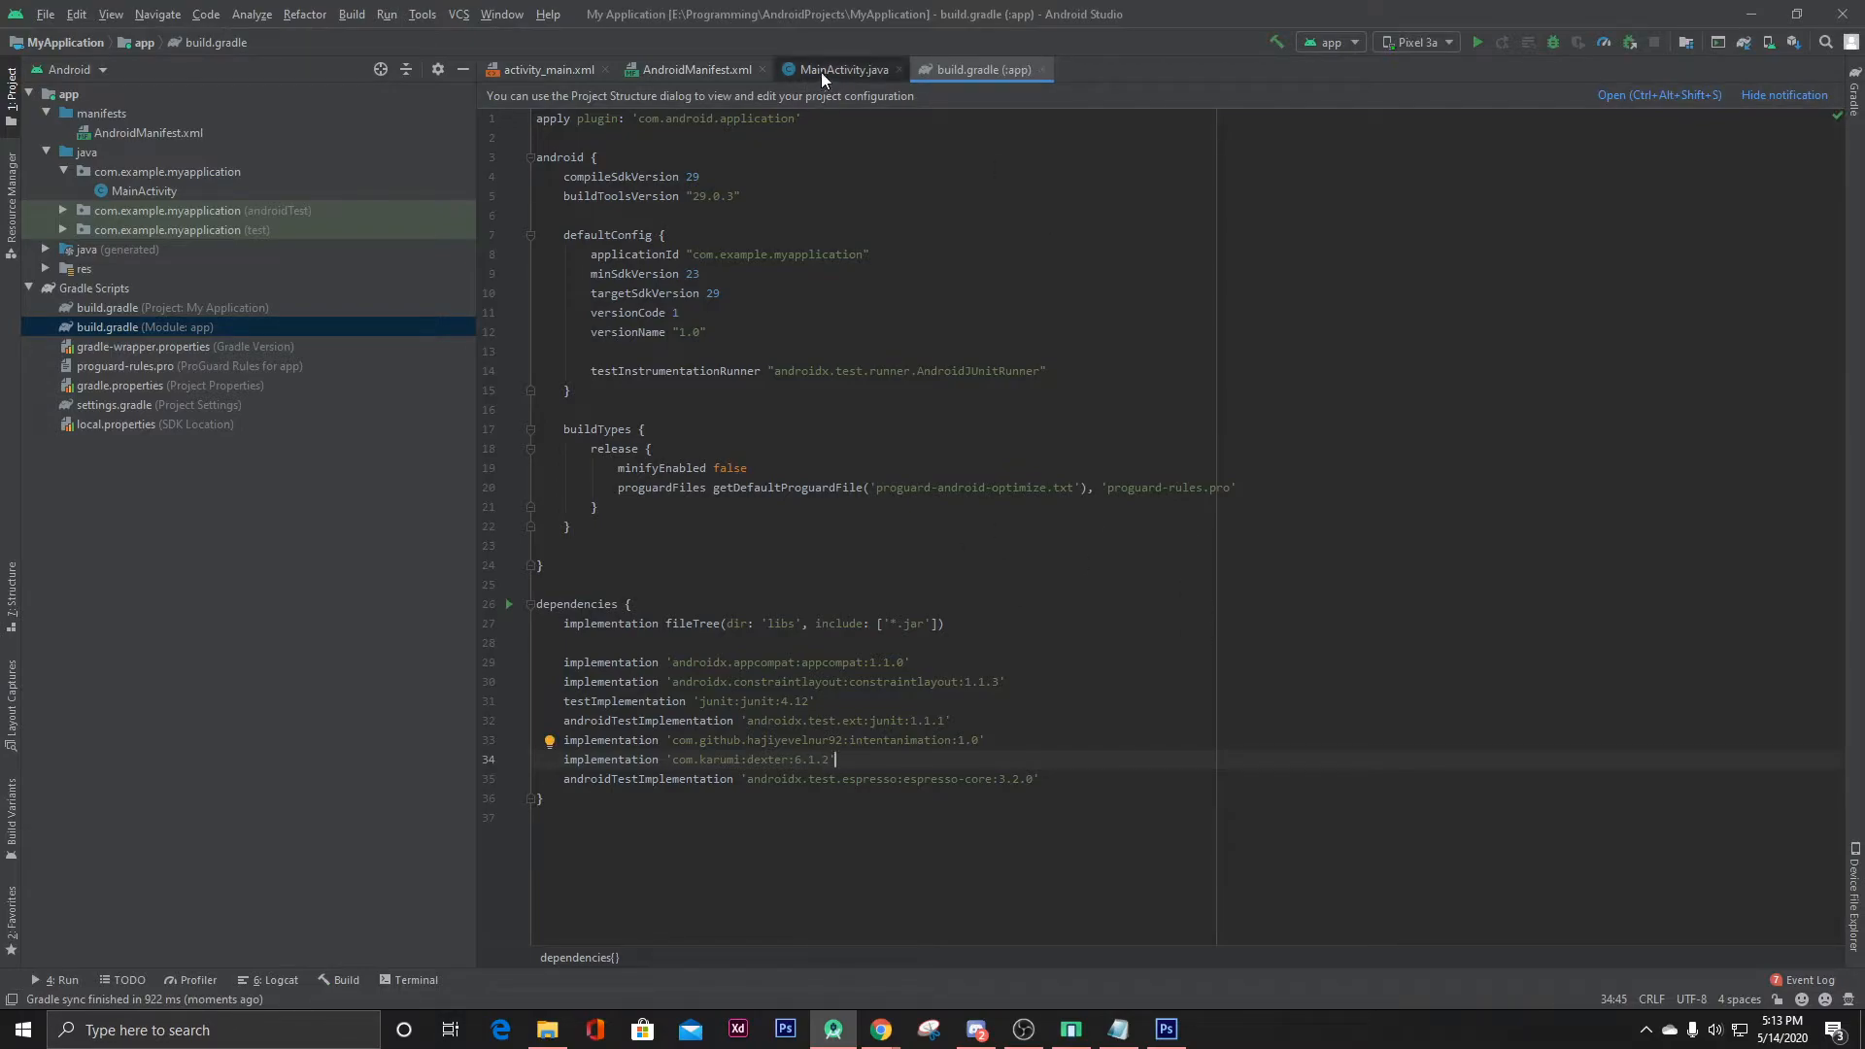
In MainActivity's onCreate, write Dexter.withContext(this).withPermission(Manifest.permission.CAMERA).
left_click(841, 70)
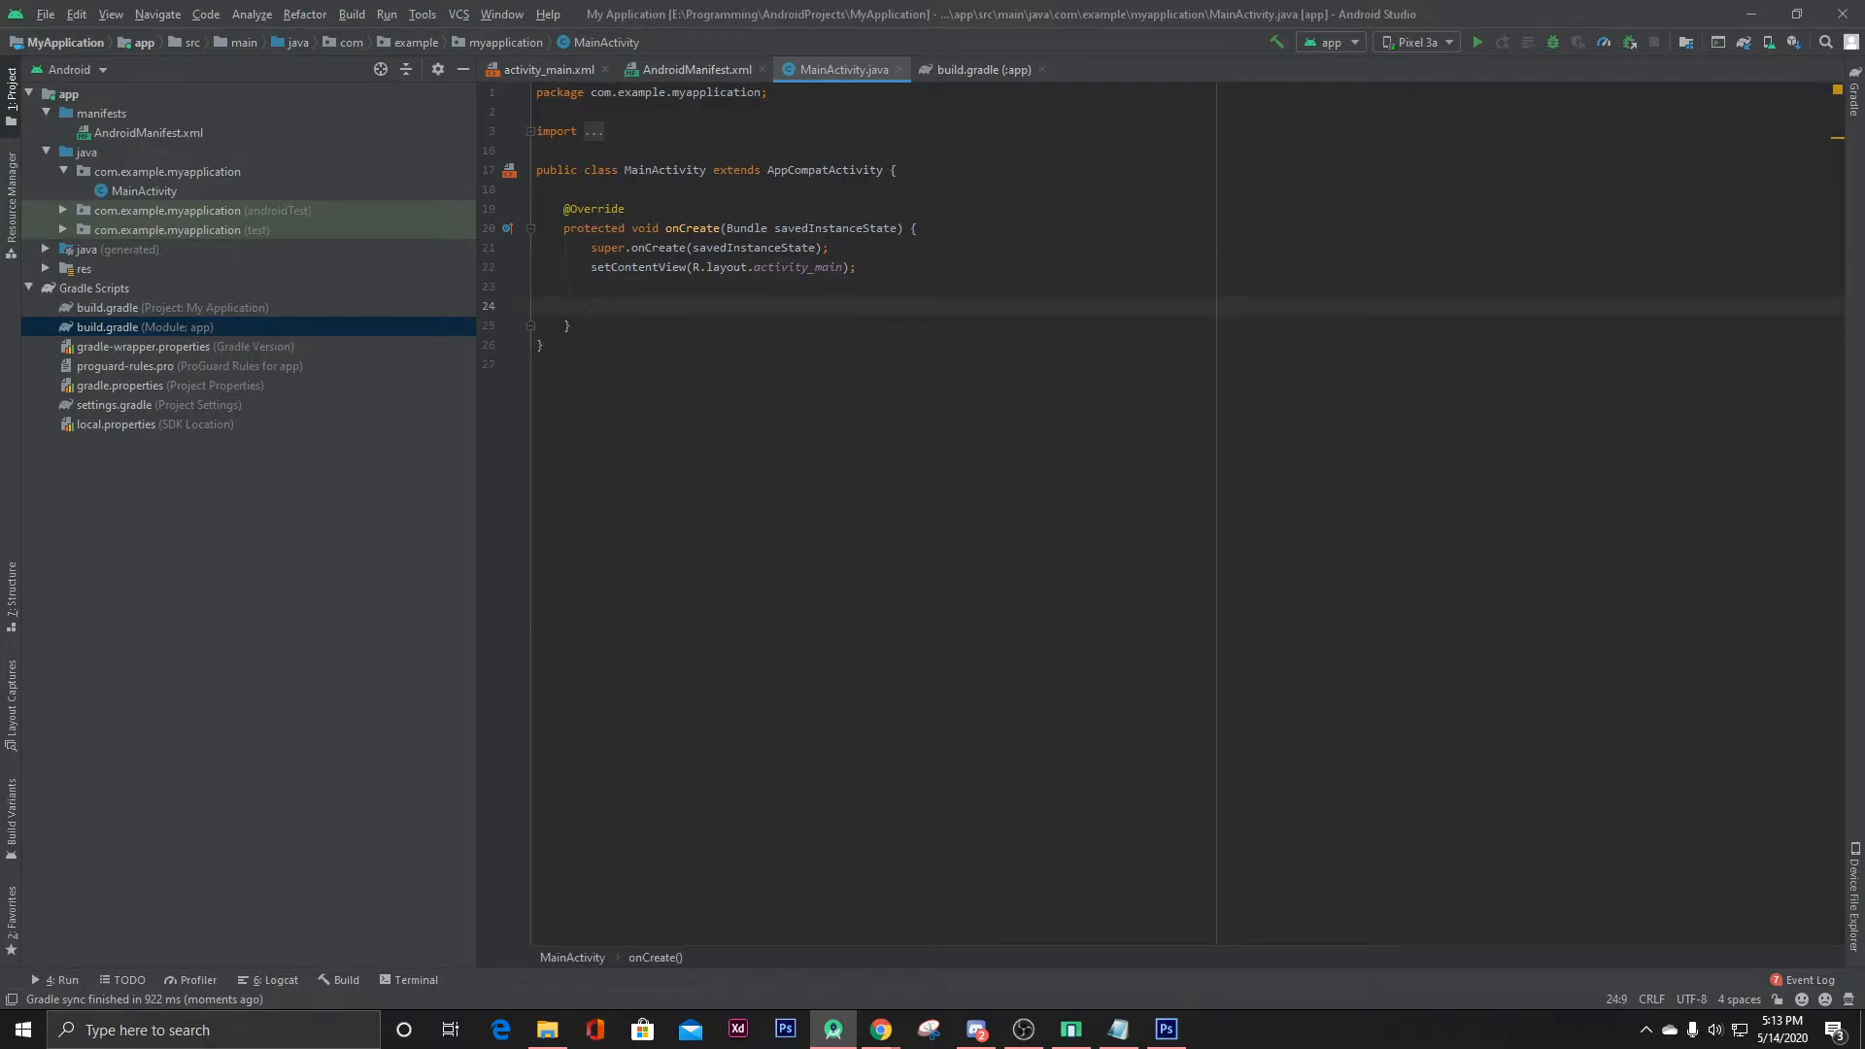
type("Dexter.withContext(")
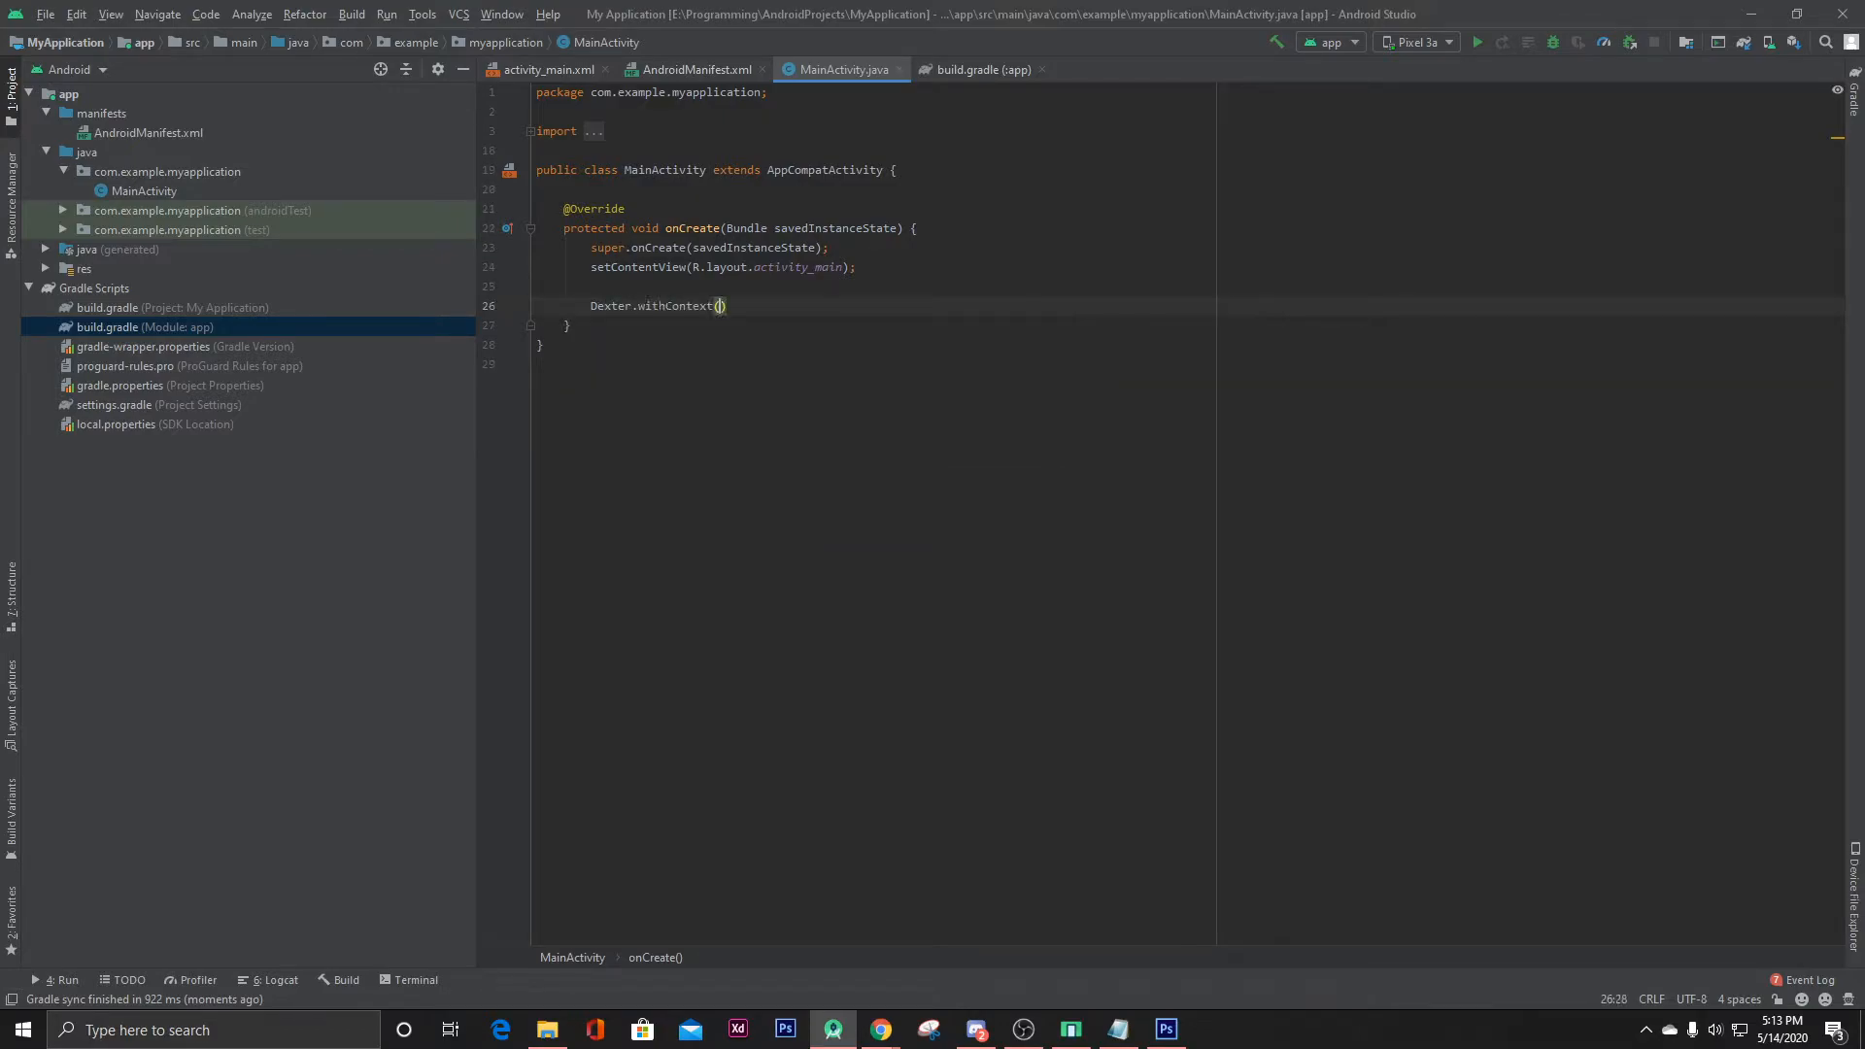
type("this")
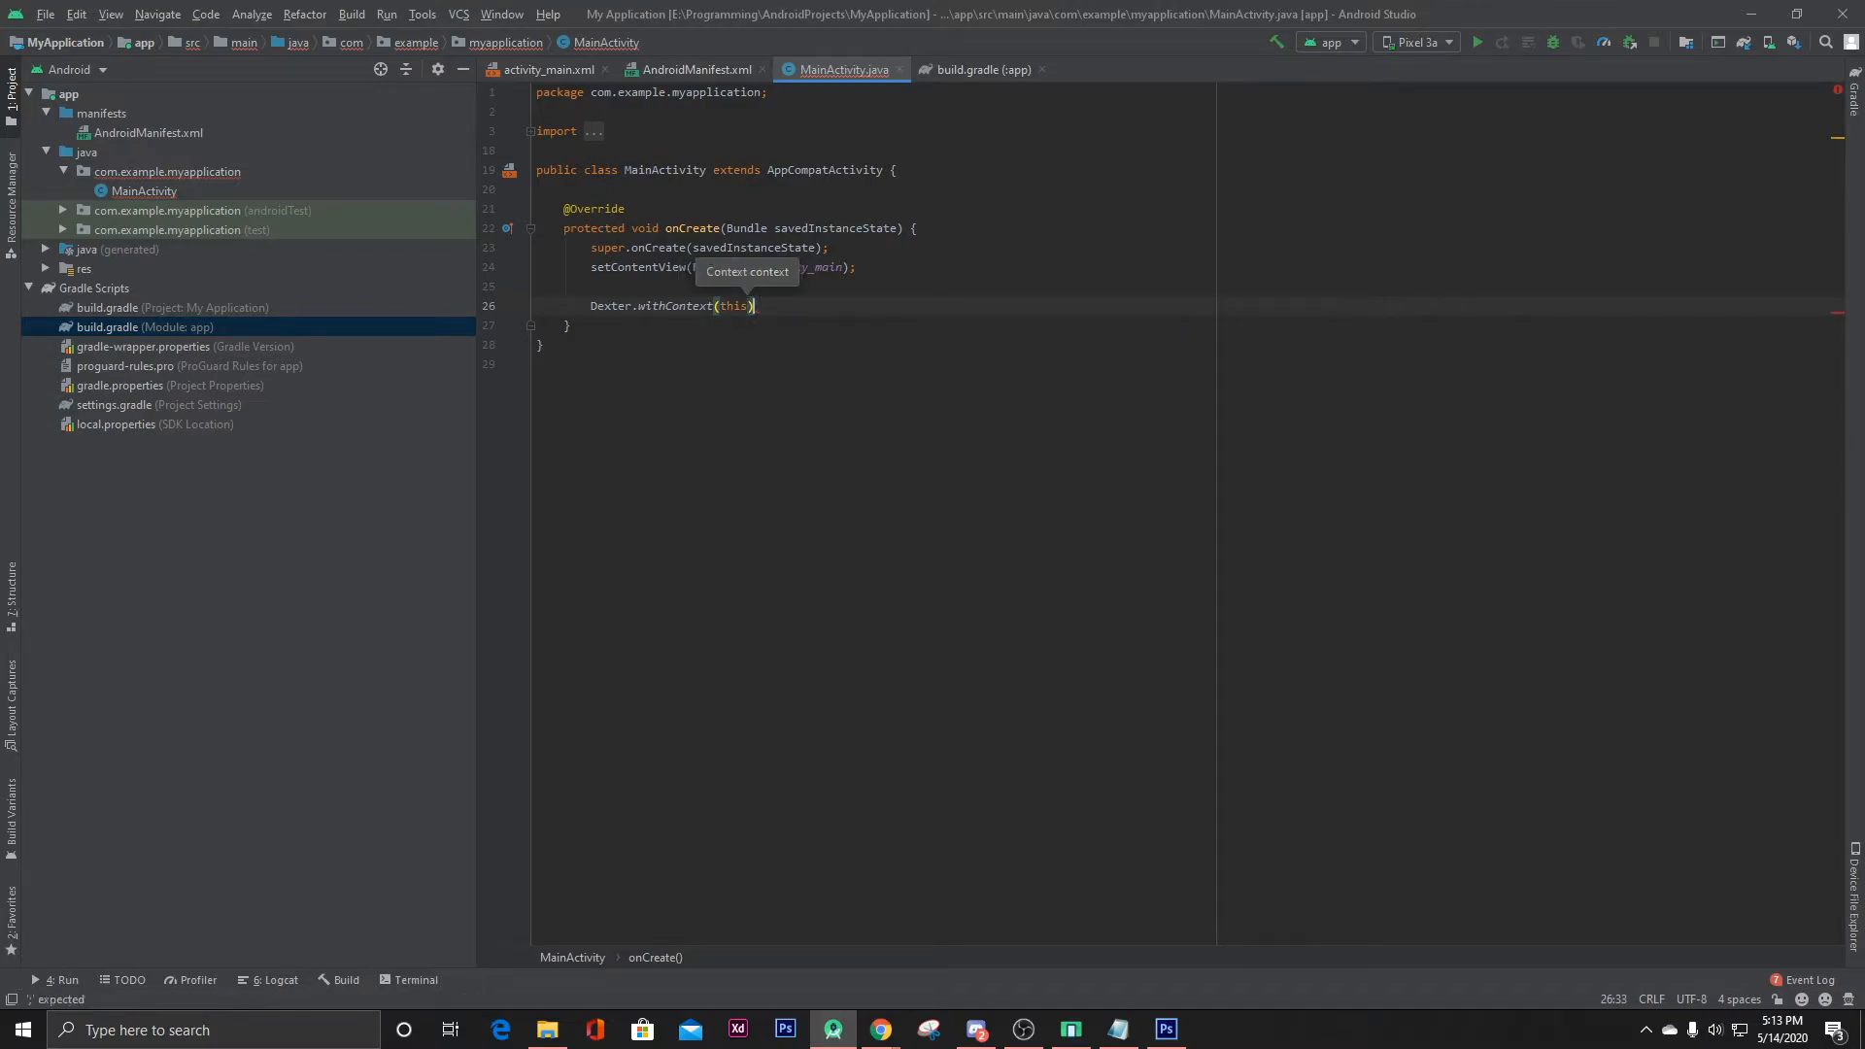
type(".withPermission(")
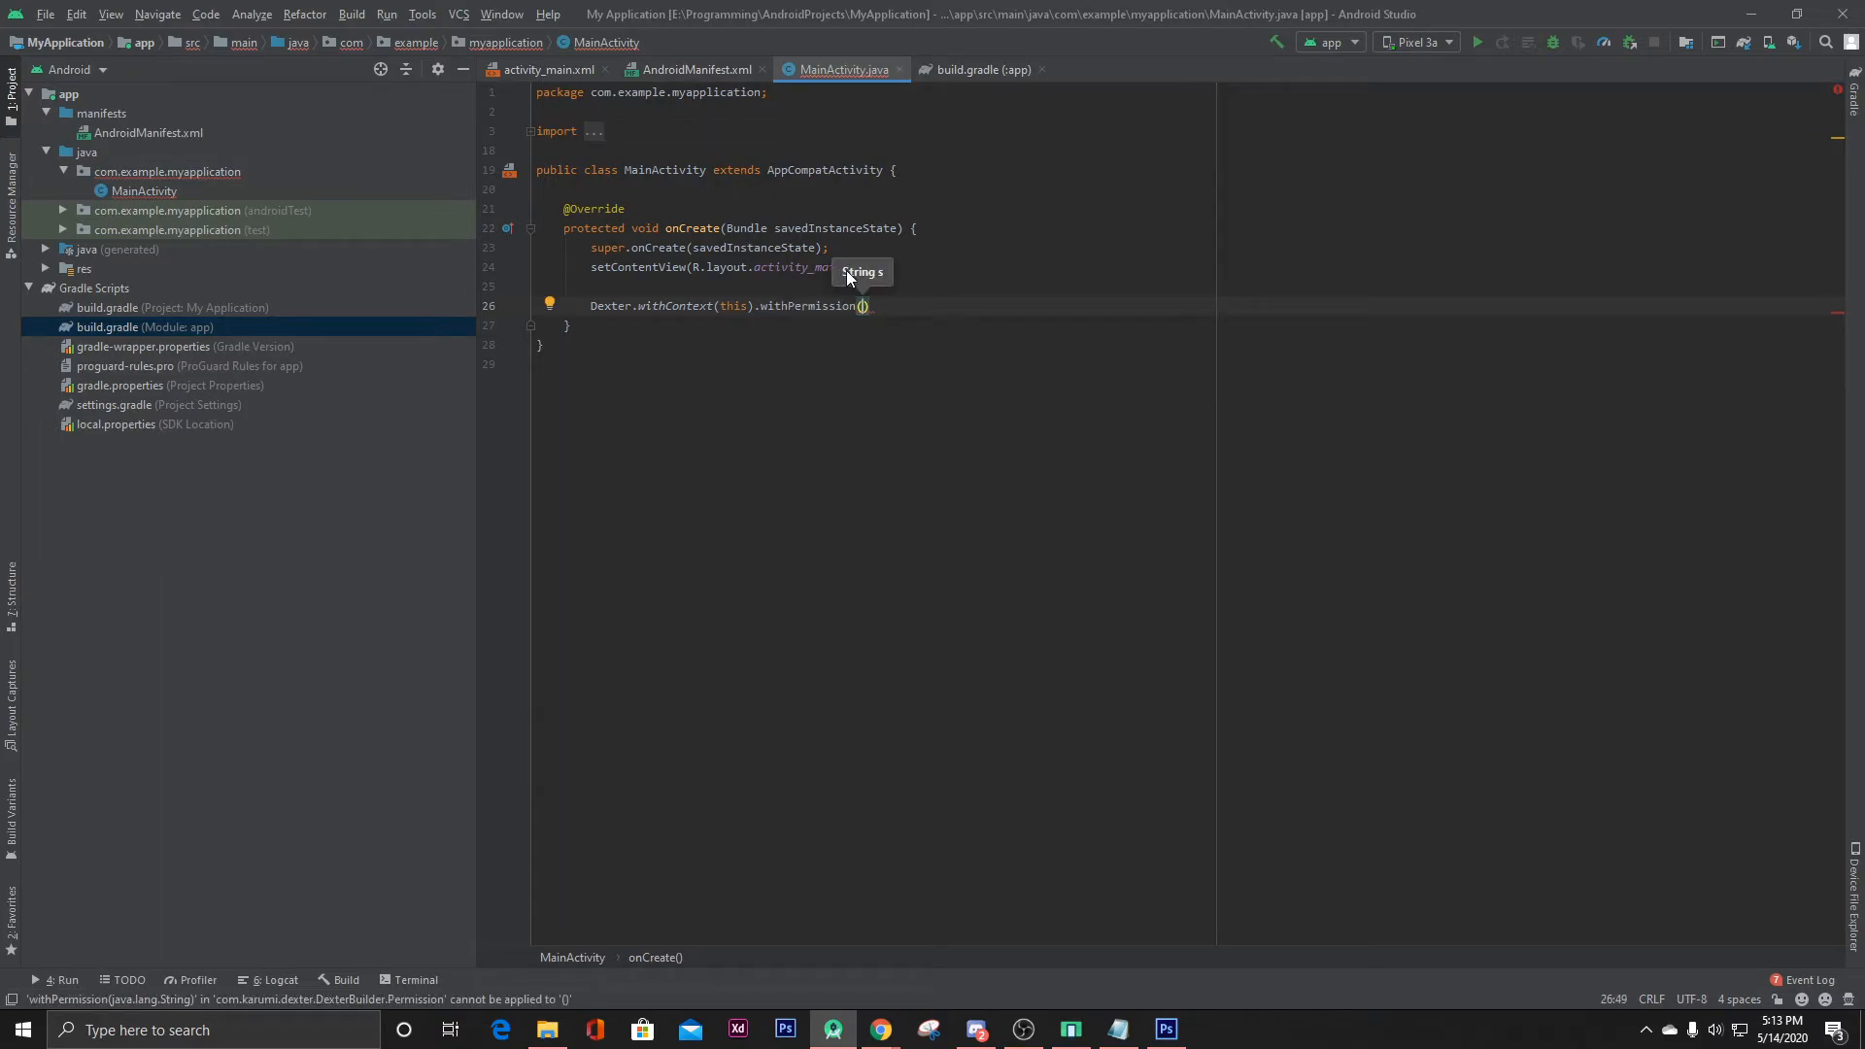
type("manife")
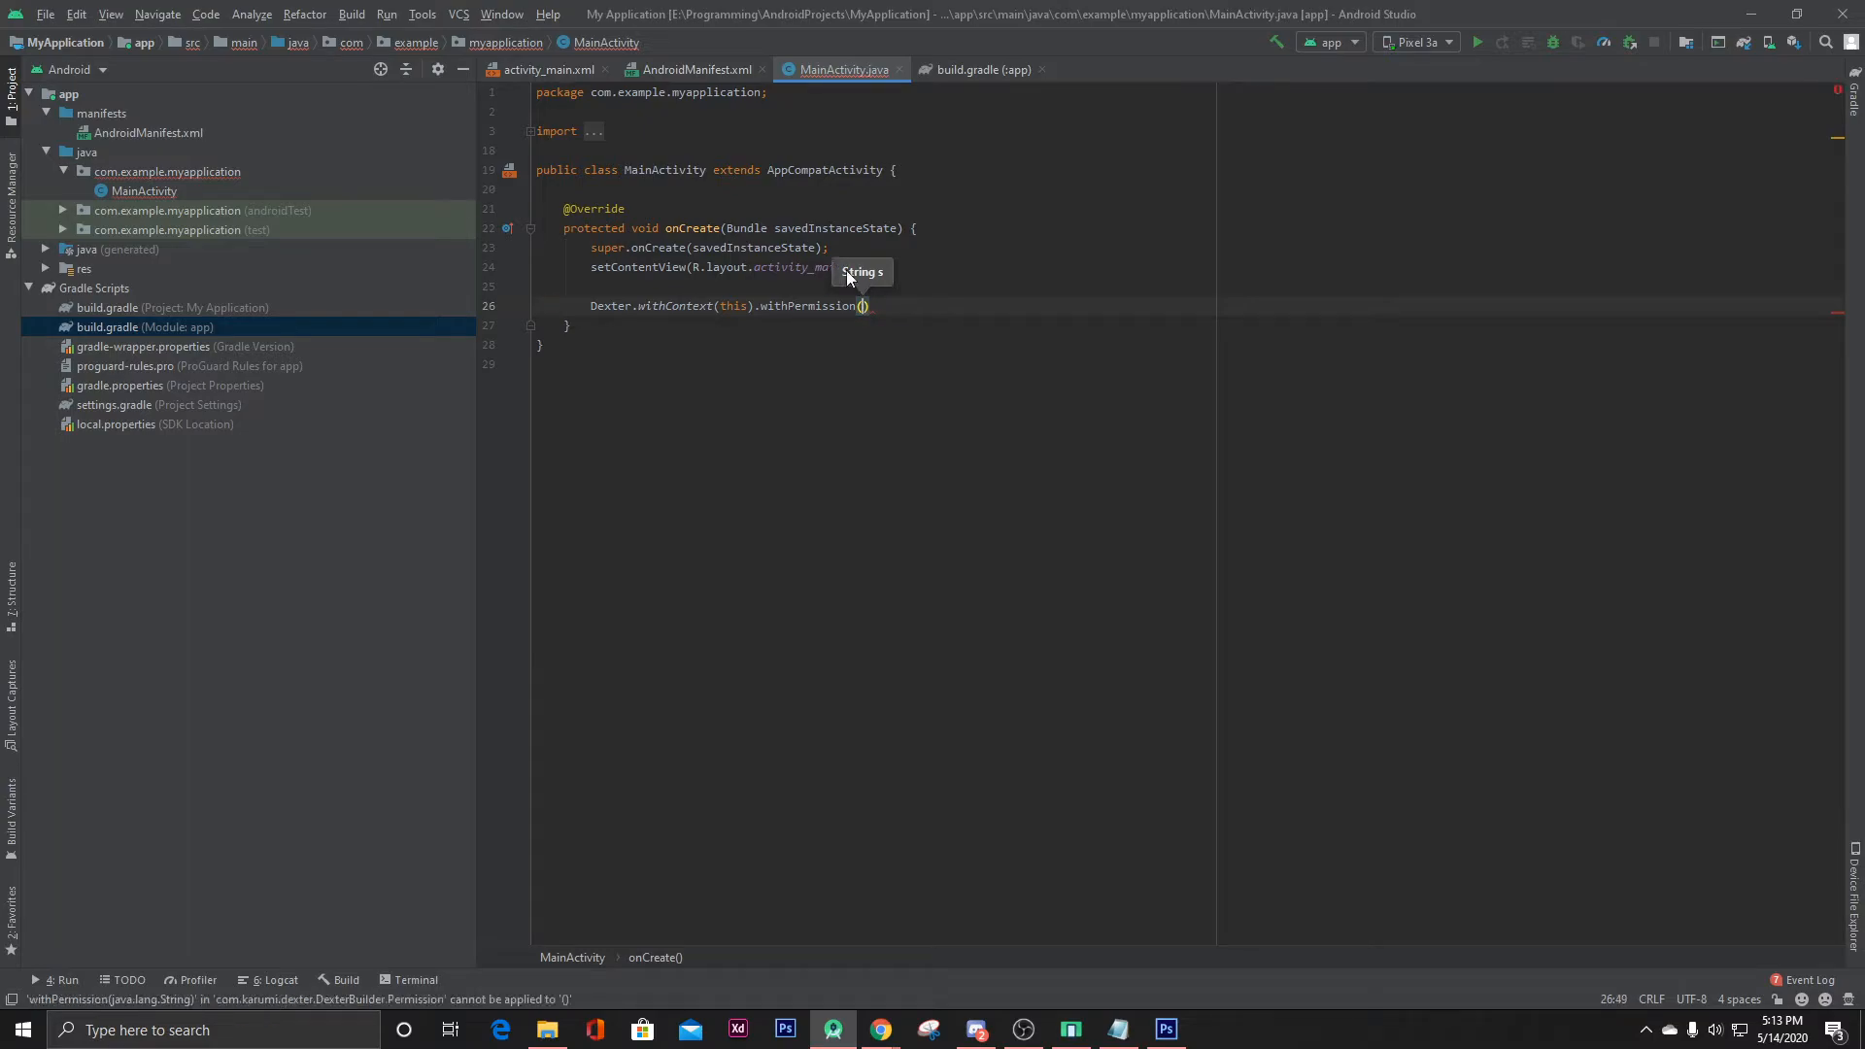
type("Manifest")
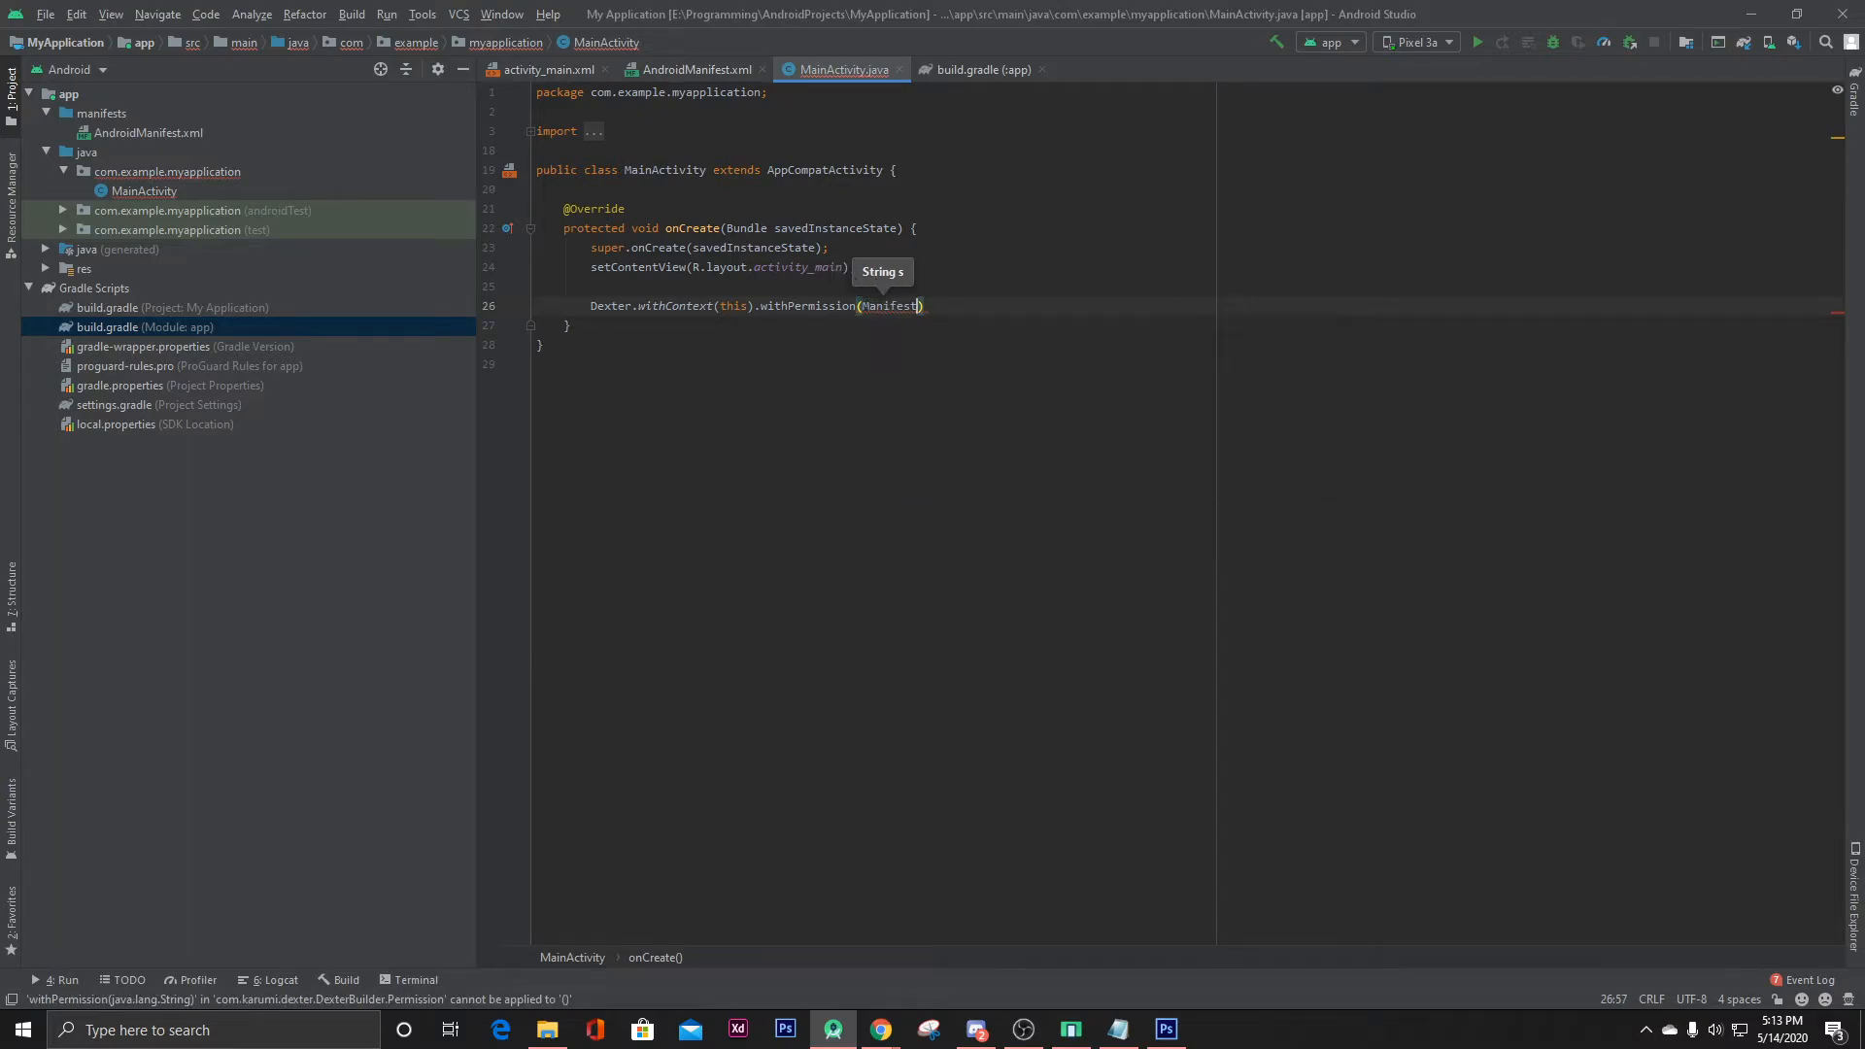
type(".permission")
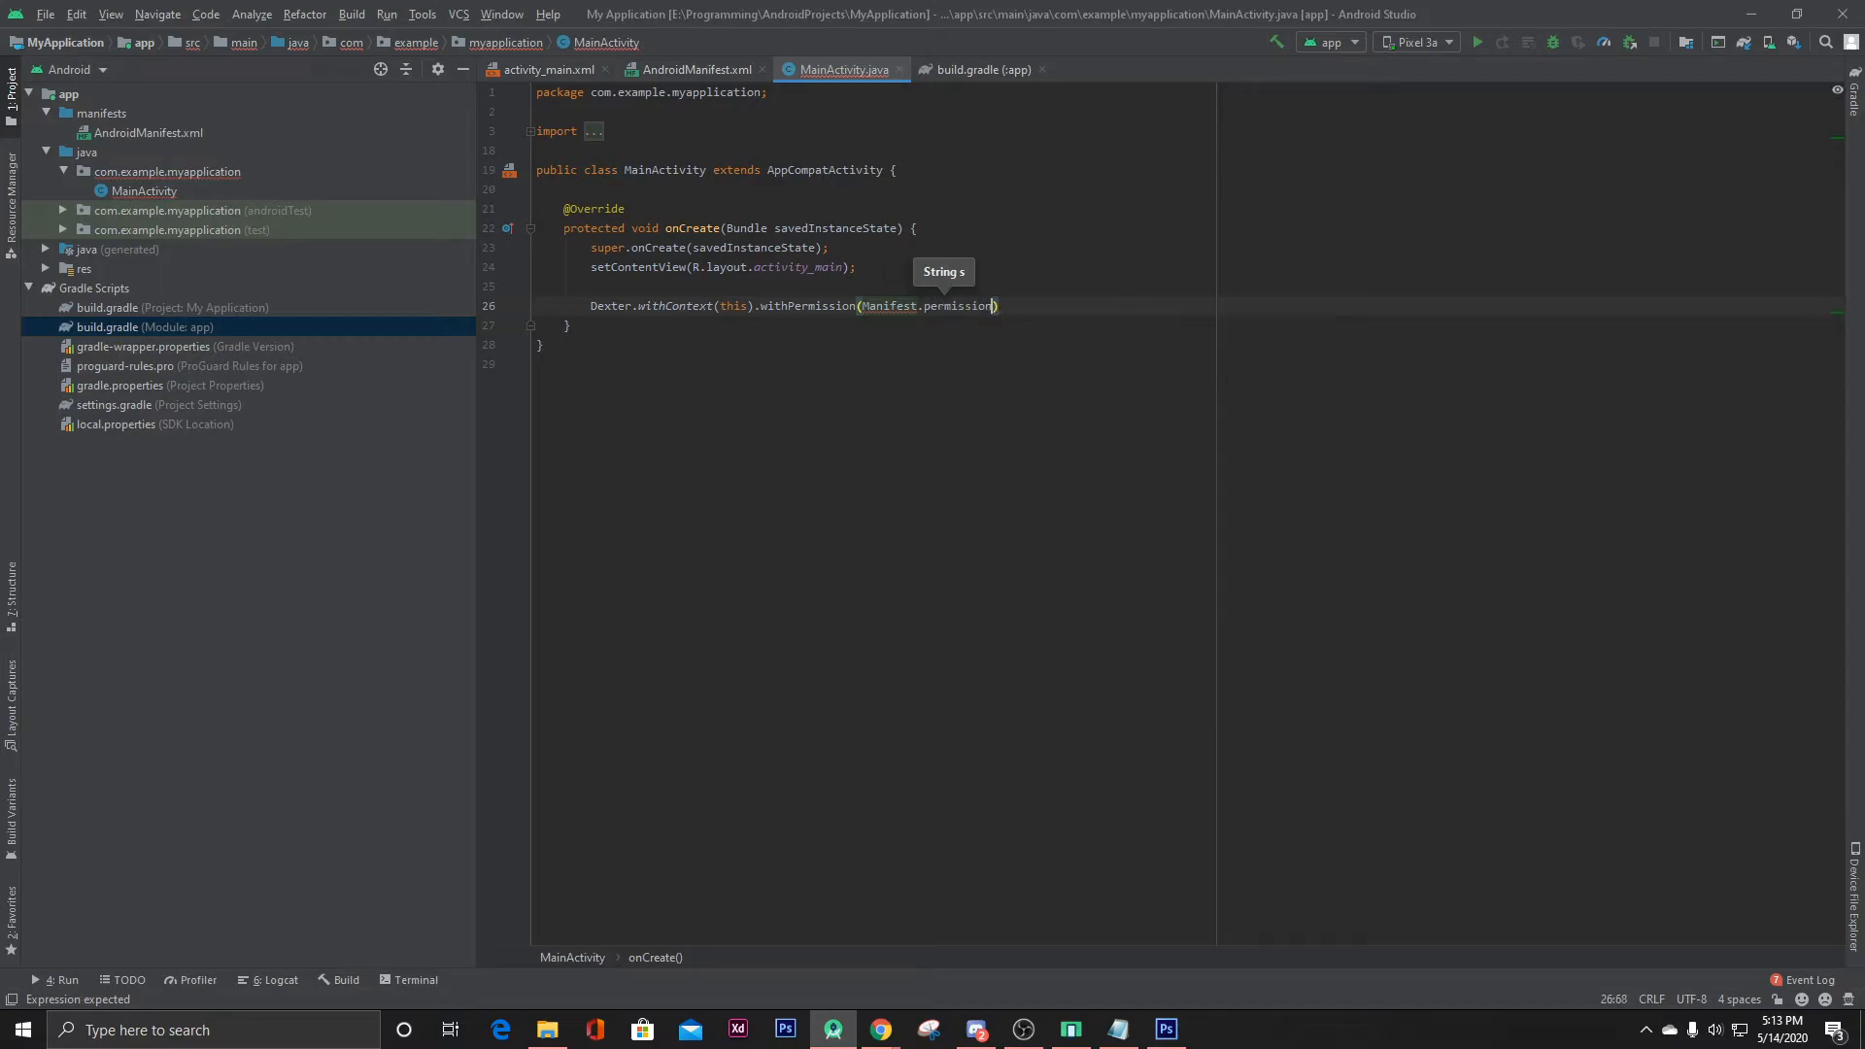
type("CAMERA")
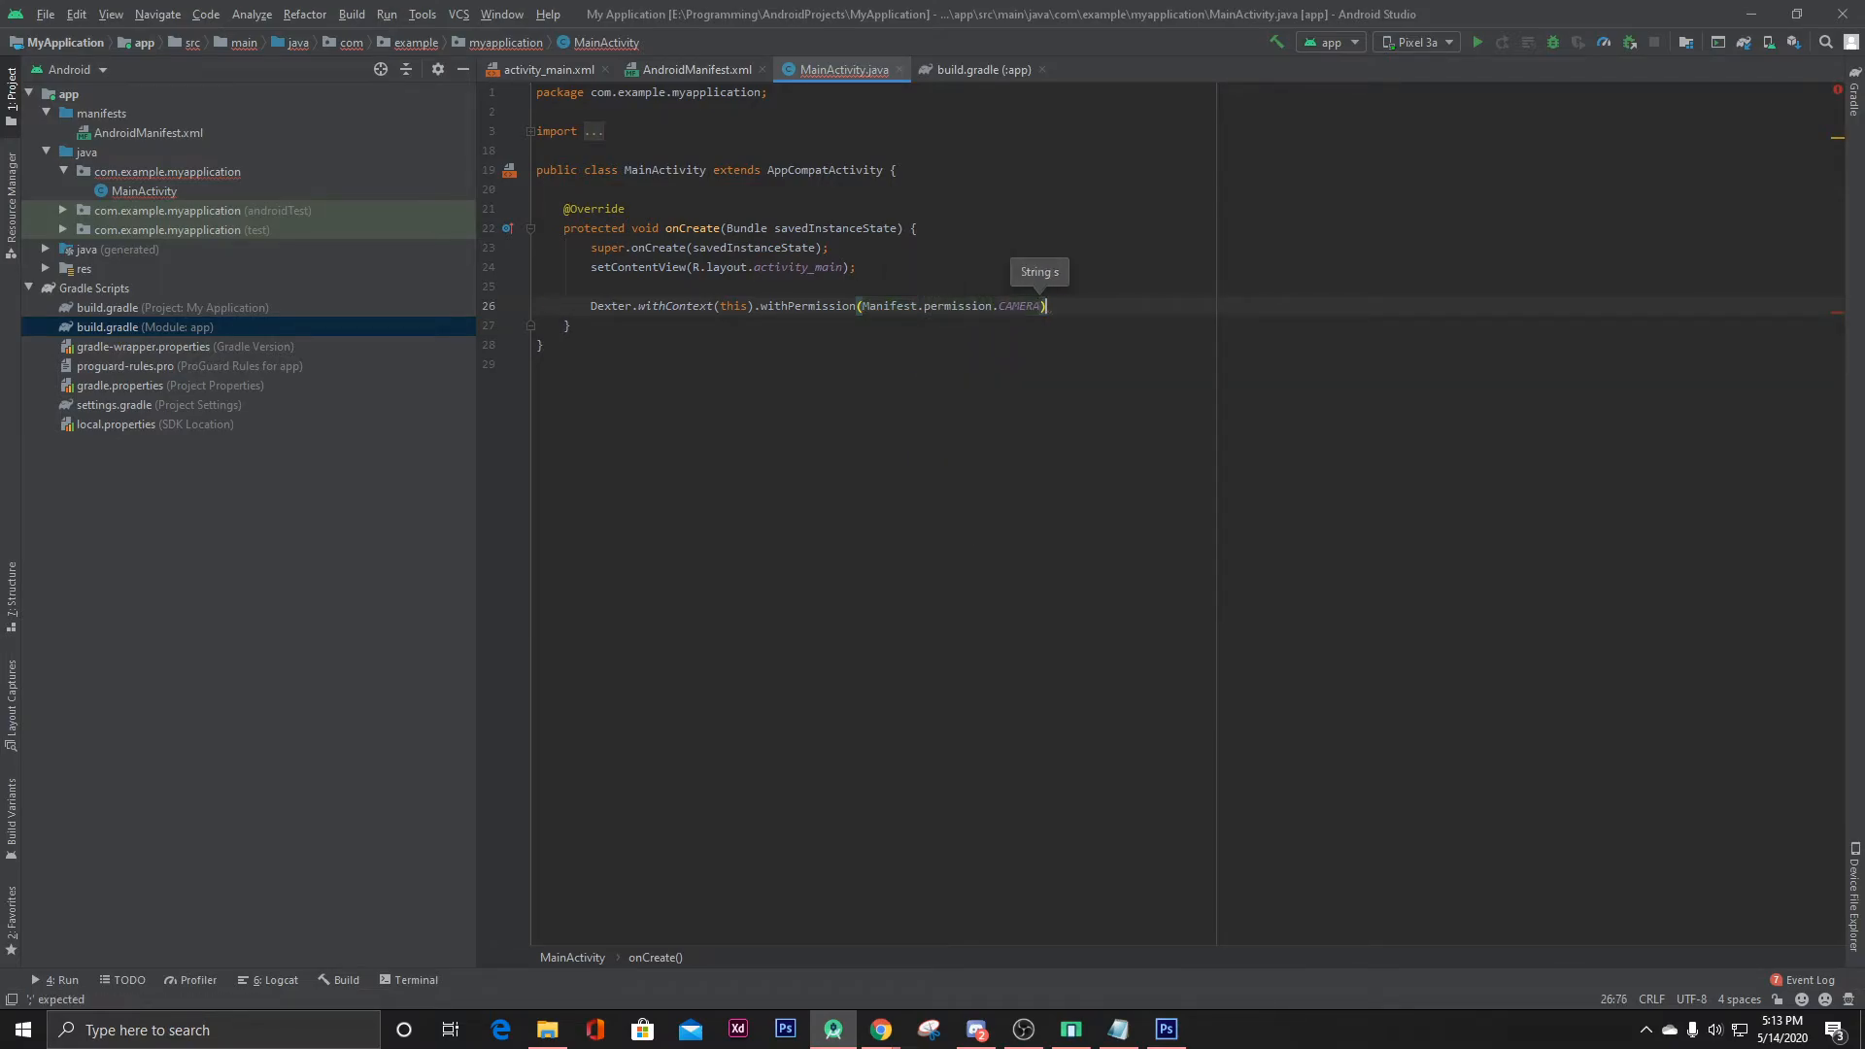
type(".withListener(")
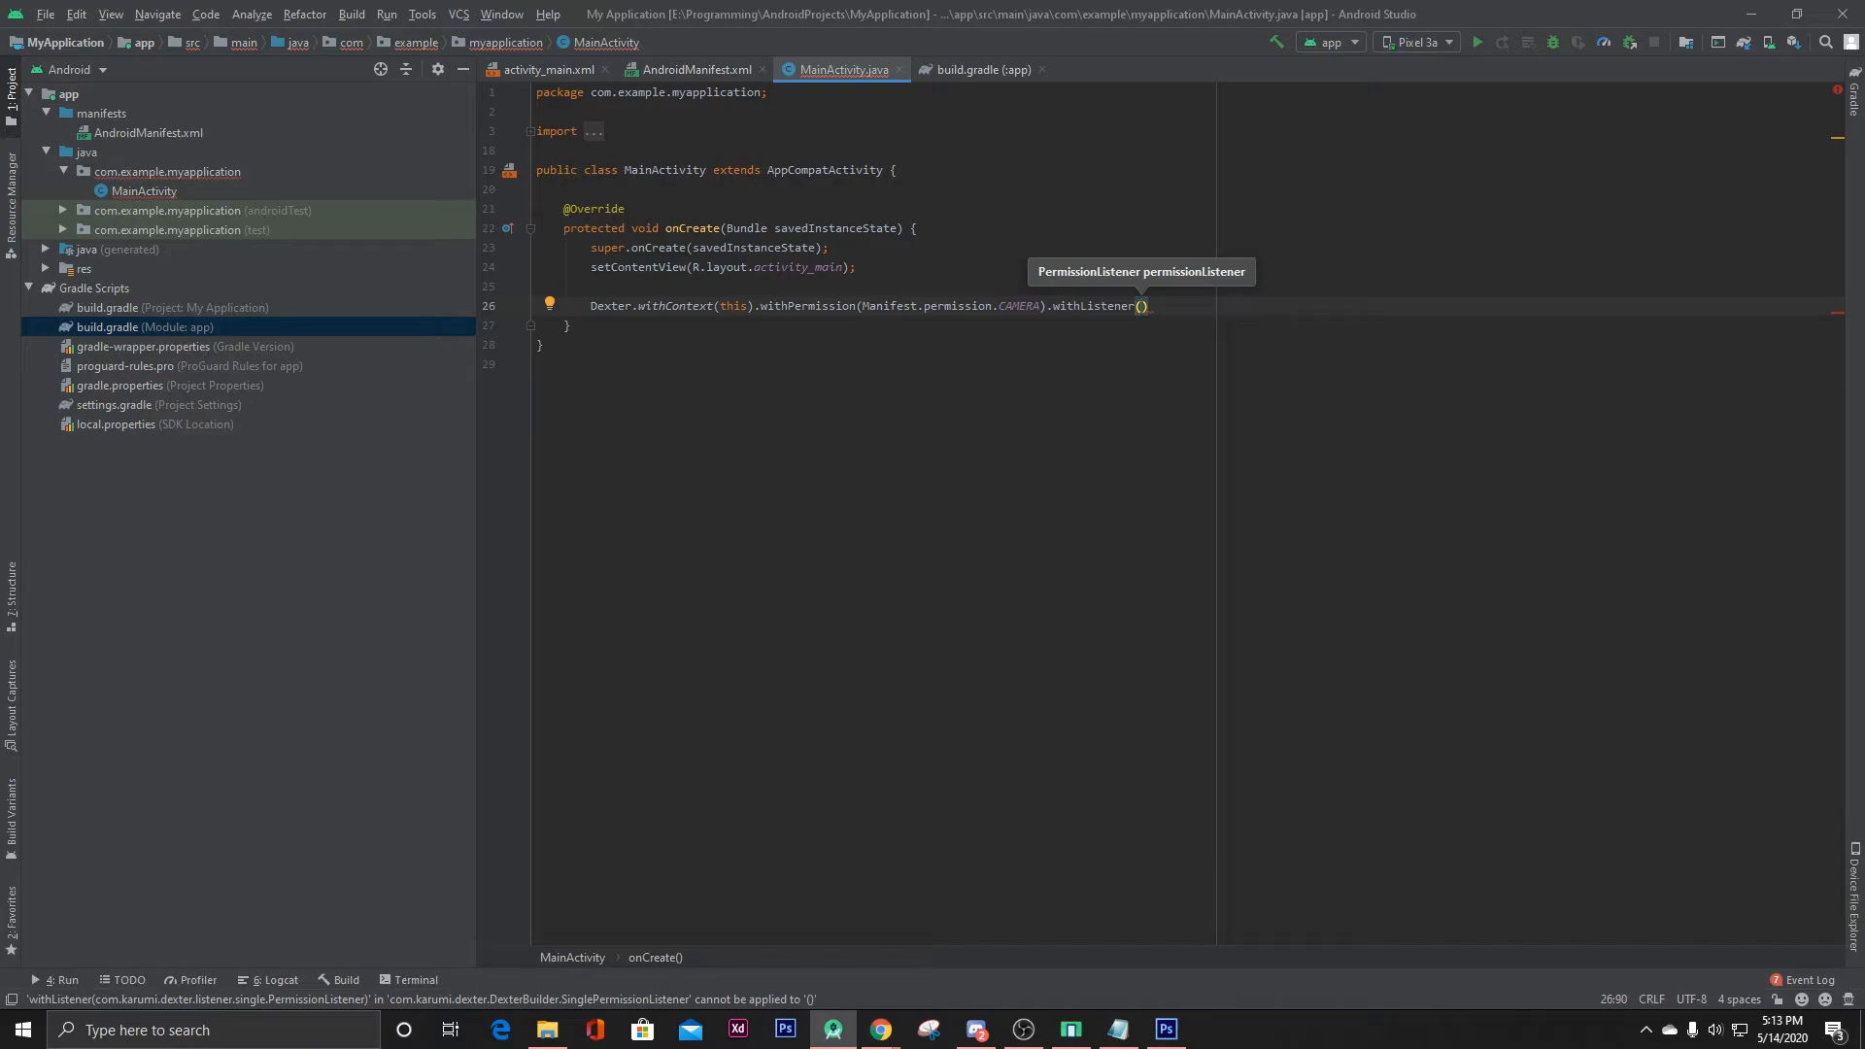
Attach a new PermissionListener with its generated callbacks, end with .check(), and run the app on the Pixel 3a emulator.
type("new P")
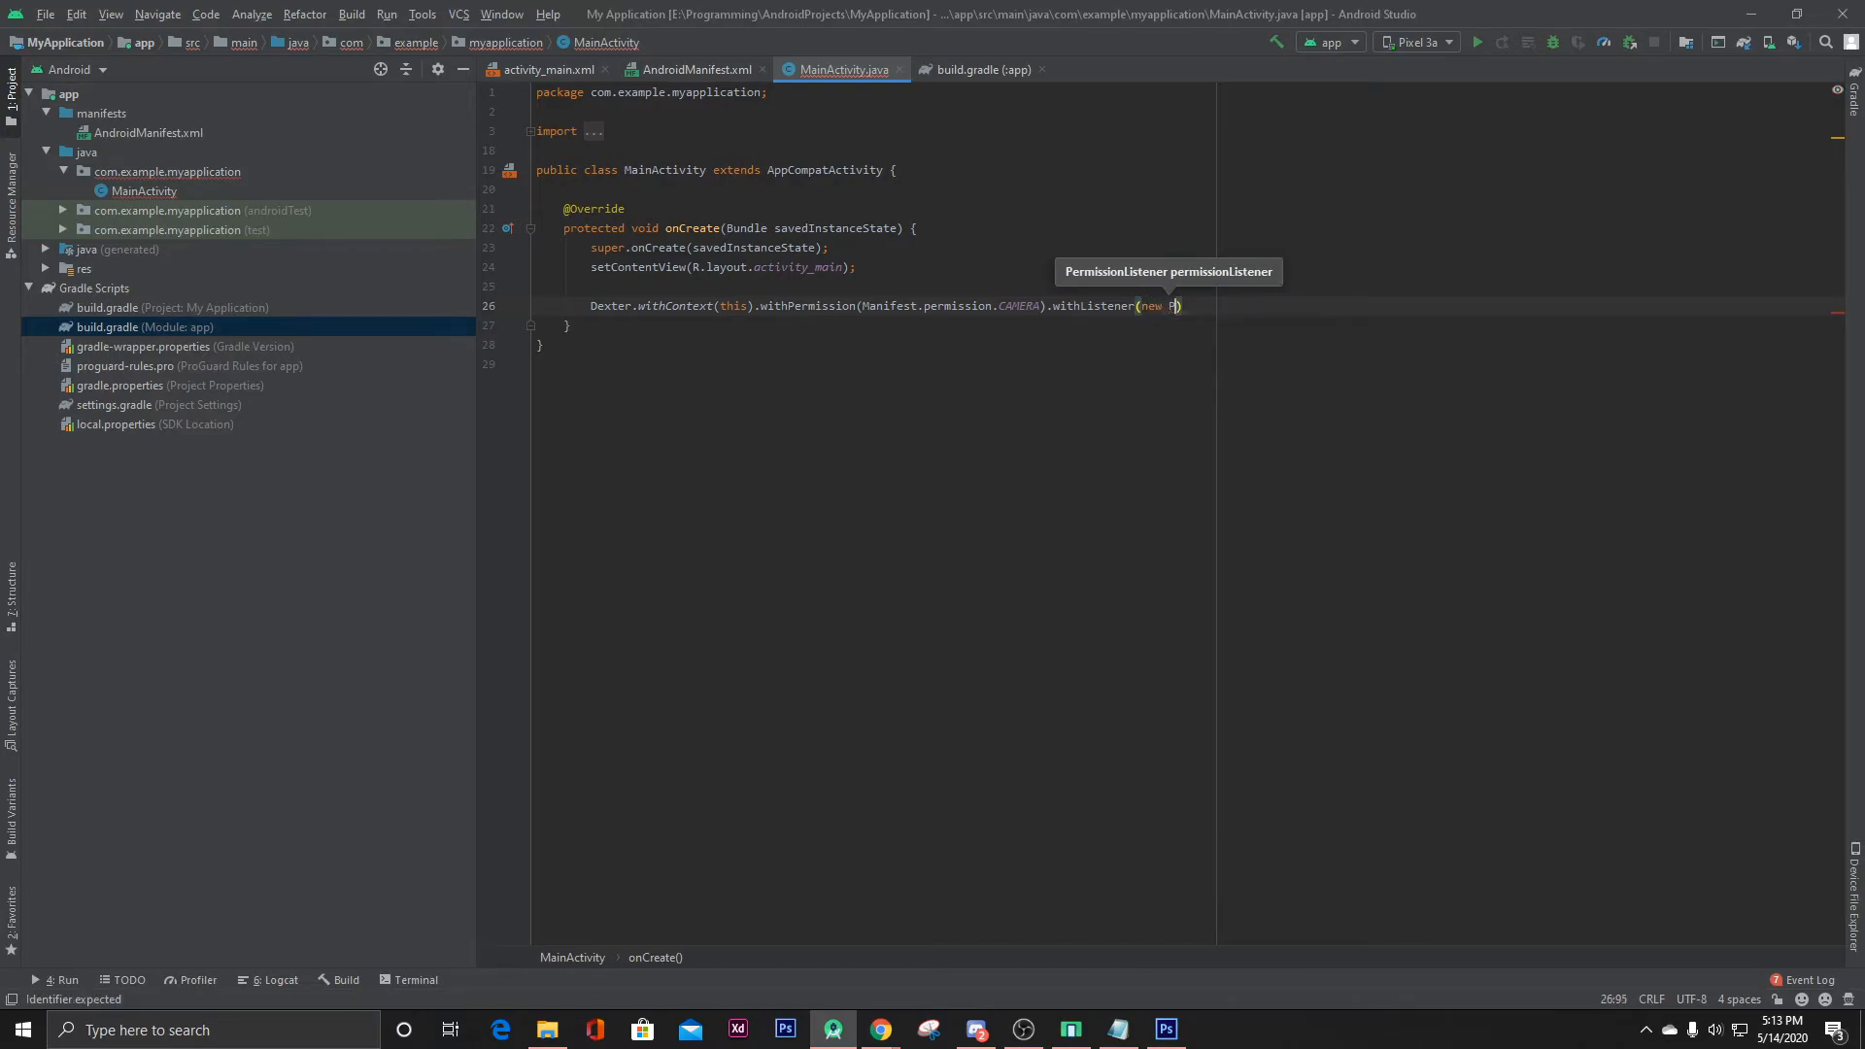
key("Tab")
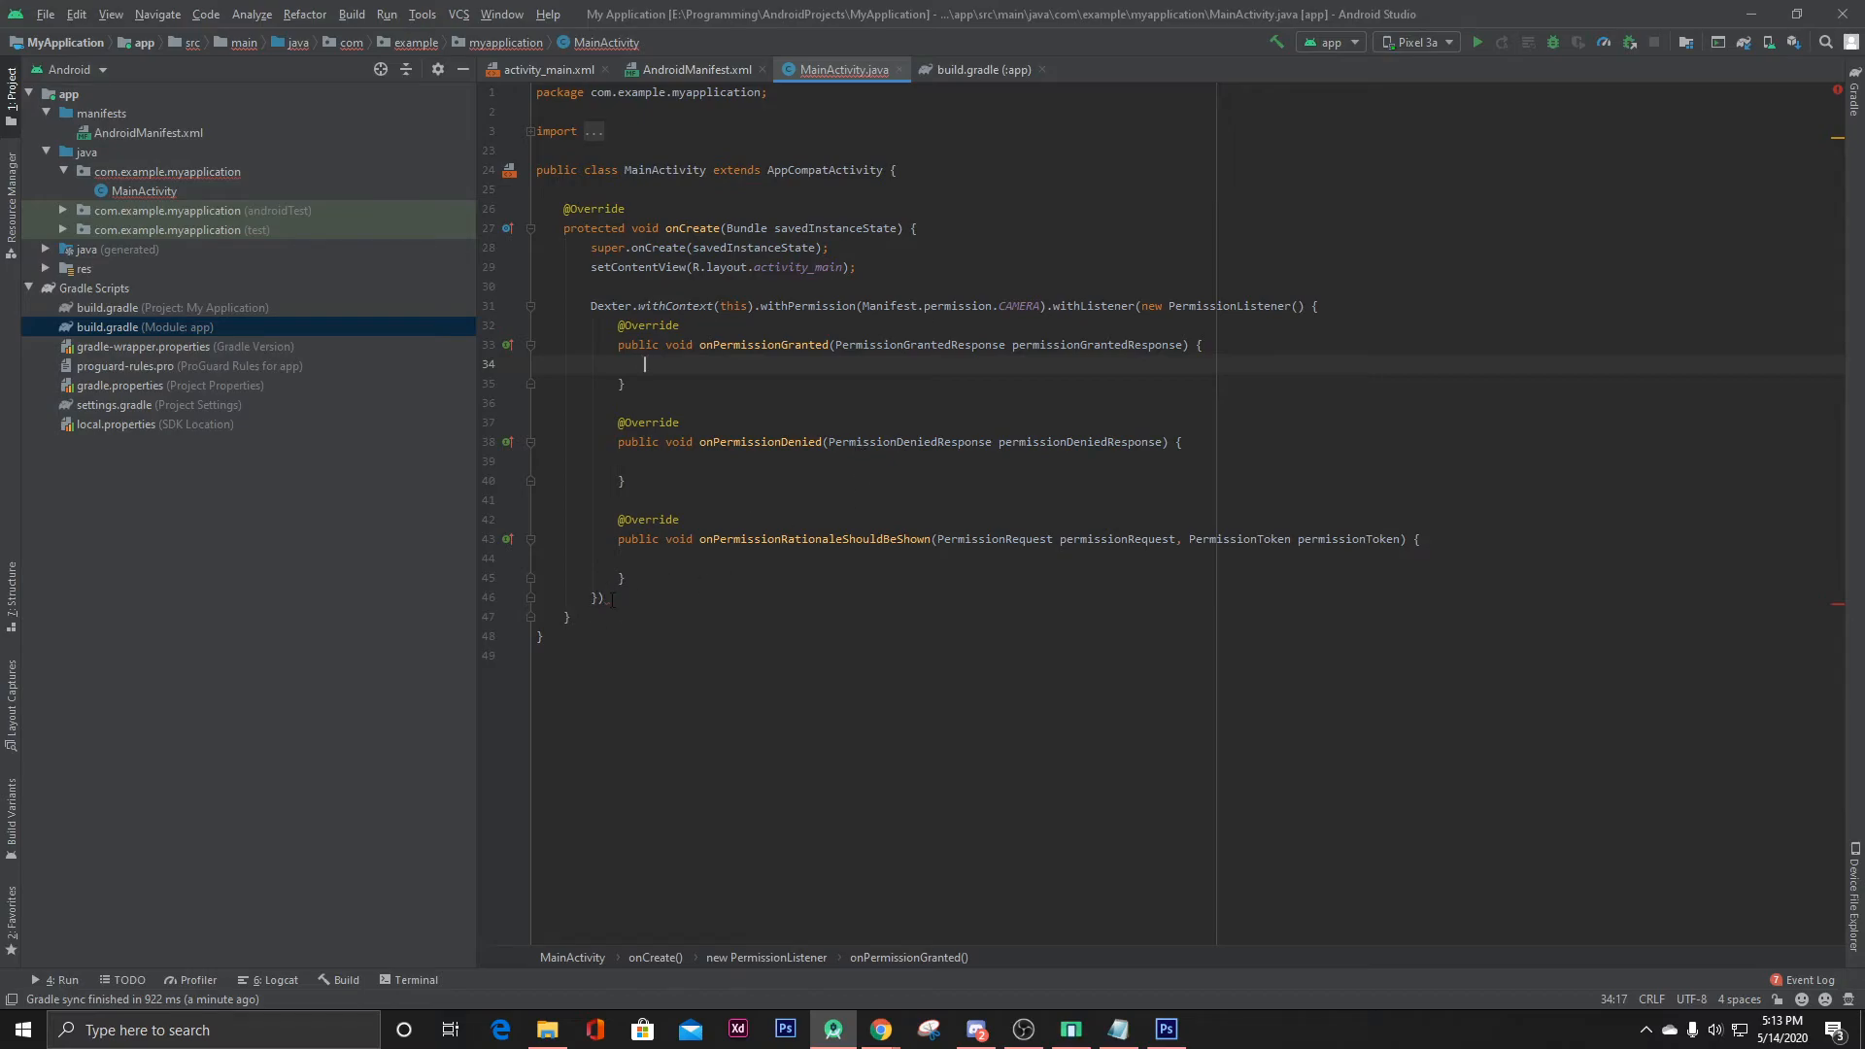
type(".check();")
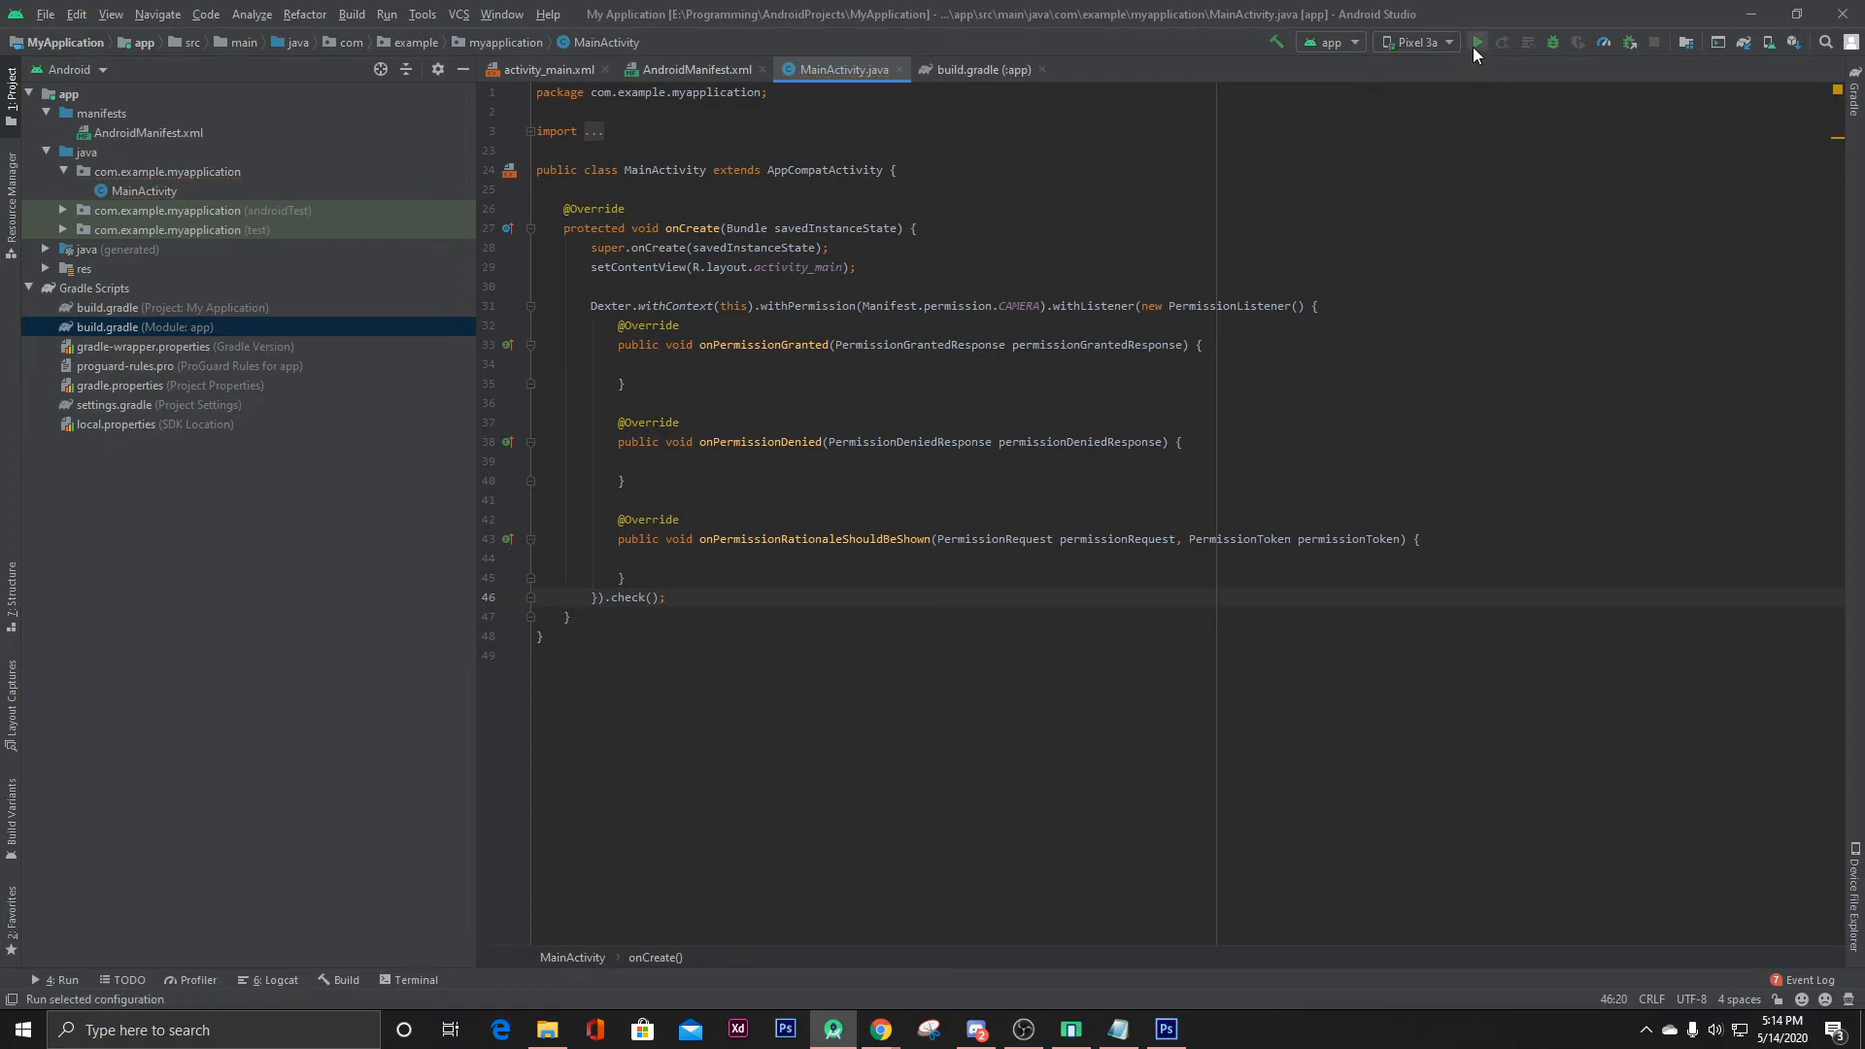
left_click(1476, 41)
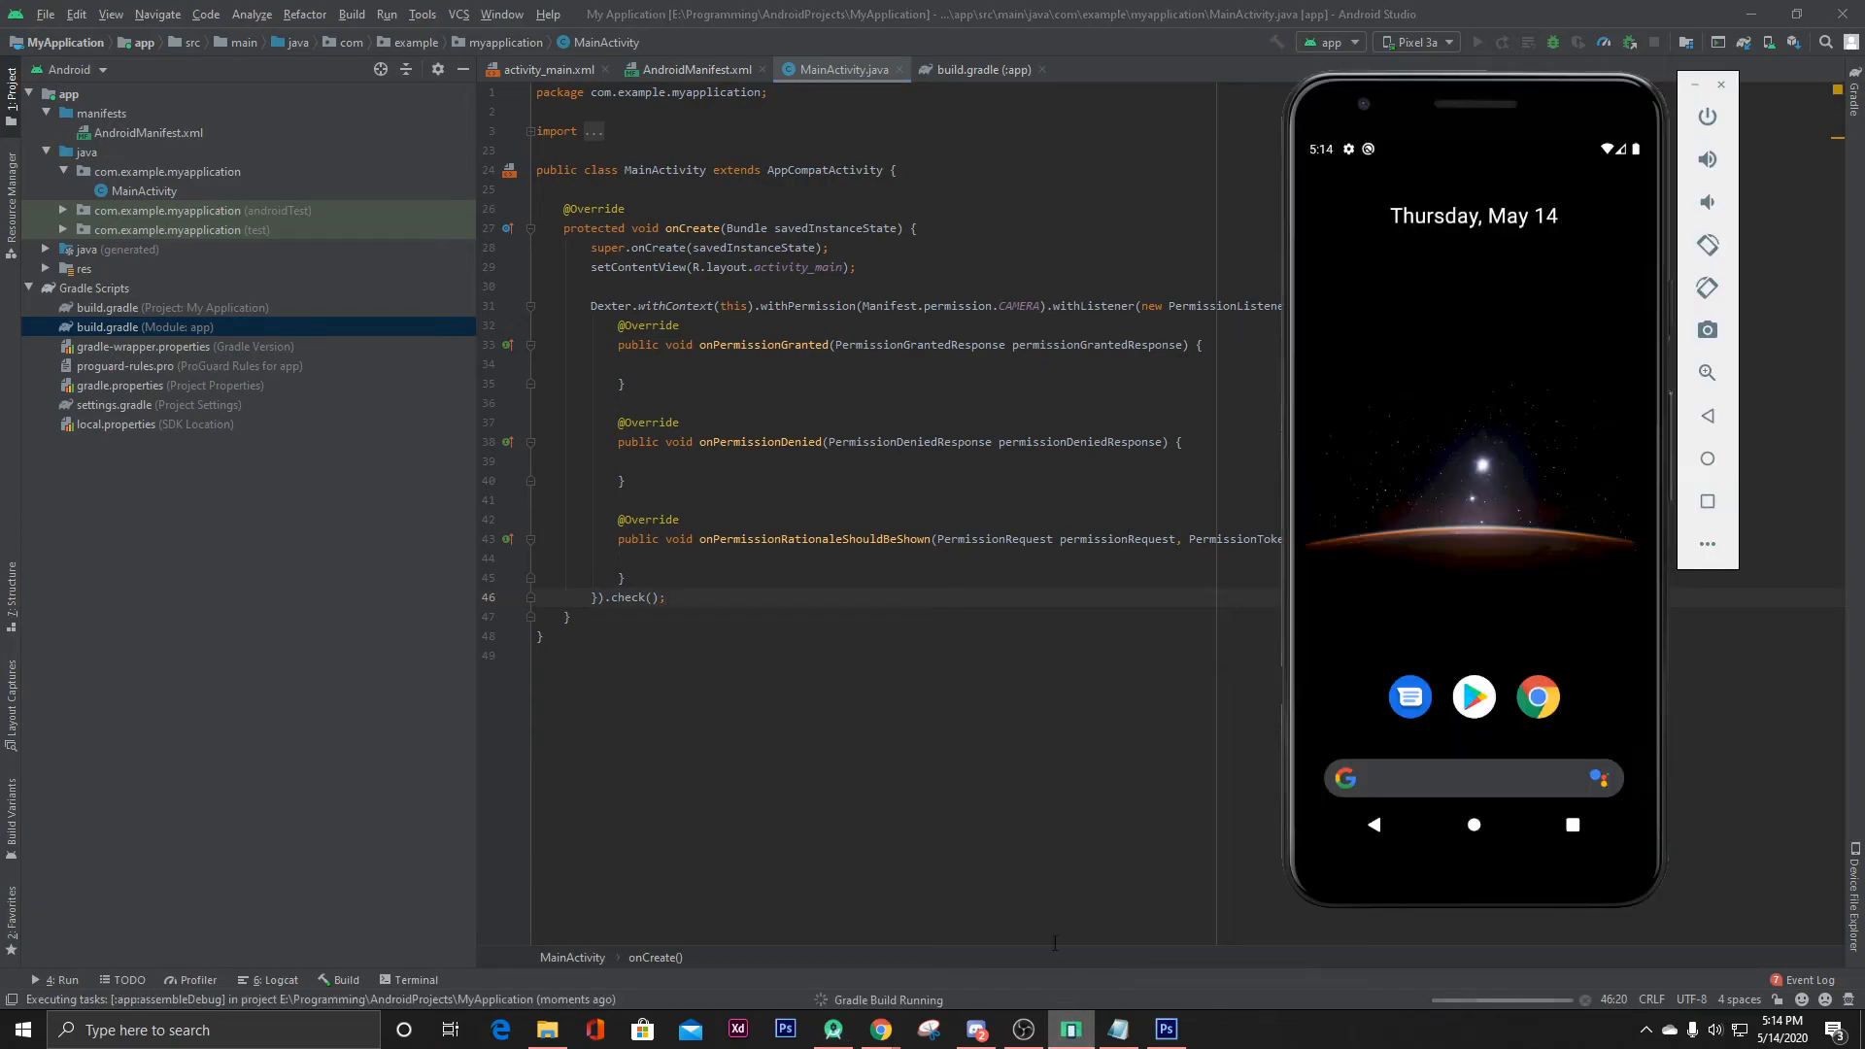